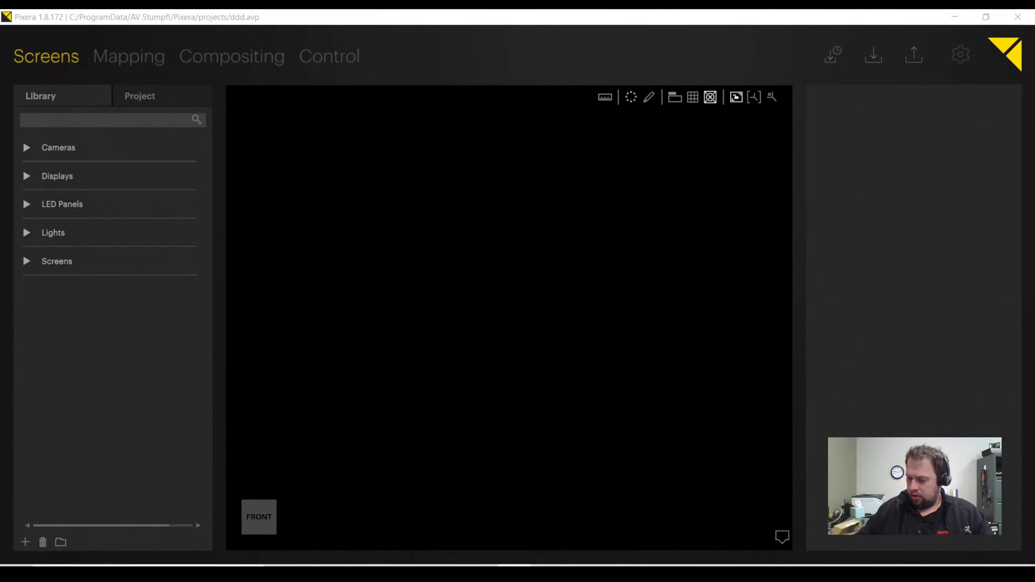
{"action": "mouse_move", "coordinate": [570, 336]}
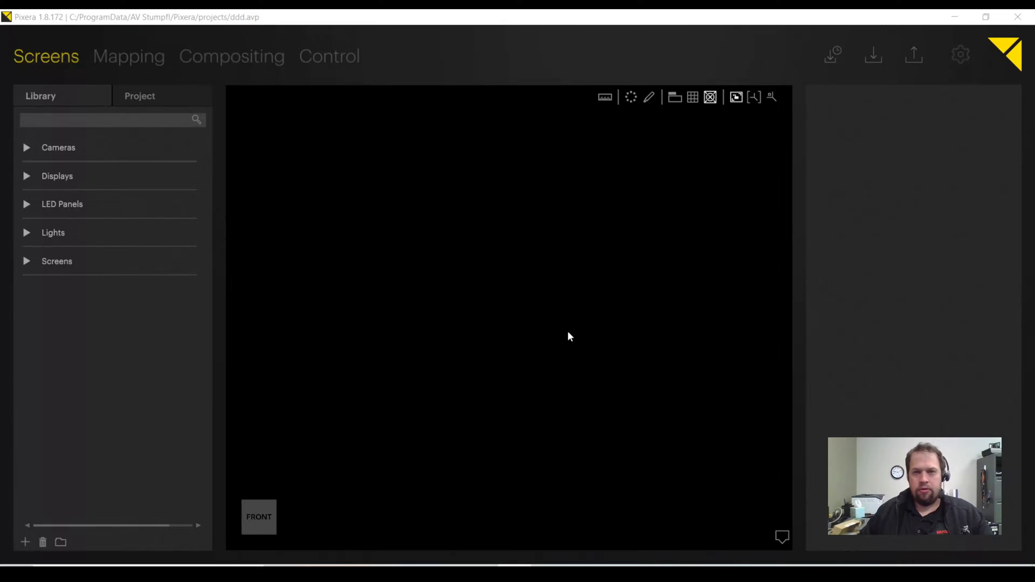
{"action": "mouse_move", "coordinate": [572, 332]}
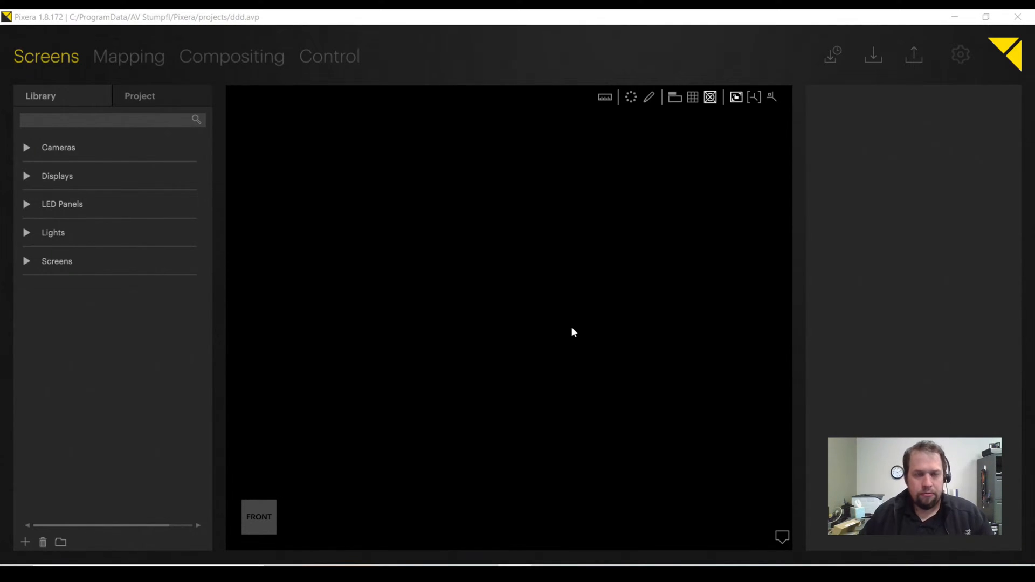
{"action": "mouse_move", "coordinate": [635, 332]}
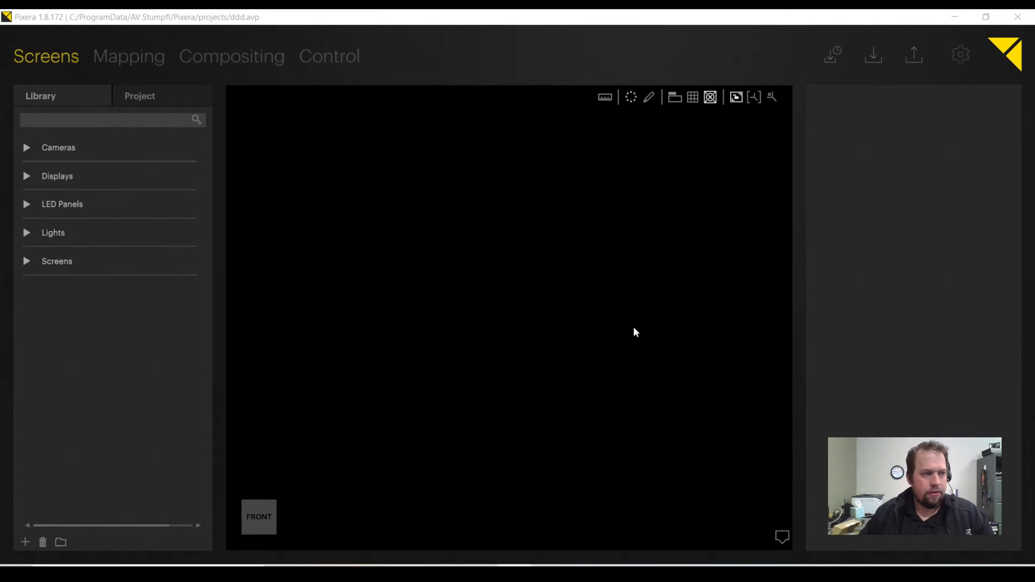
{"action": "mouse_move", "coordinate": [393, 242]}
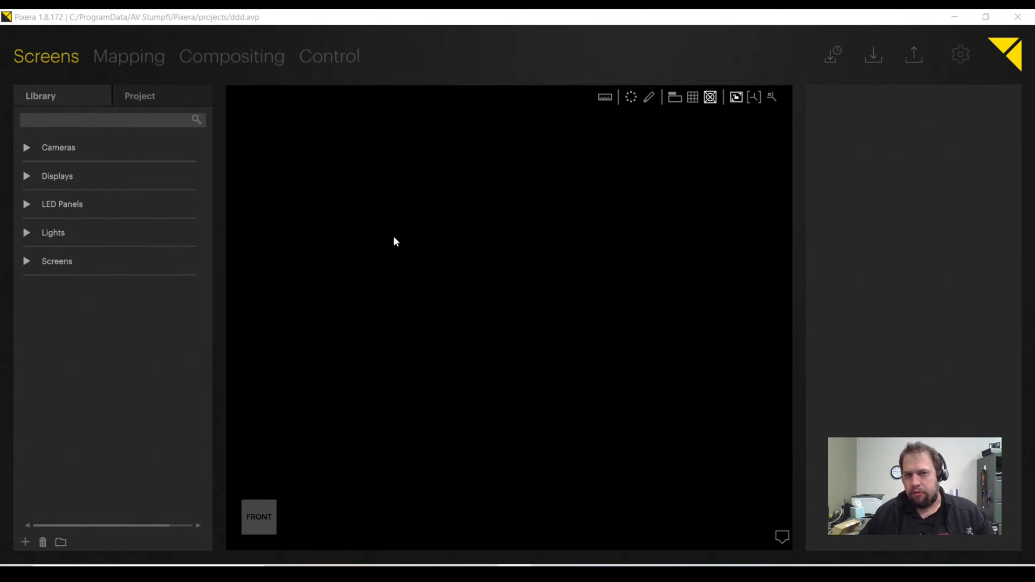
- Tour the Mapping, Compositing and Control workspaces, ending back in Screens
{"action": "left_click", "coordinate": [128, 56]}
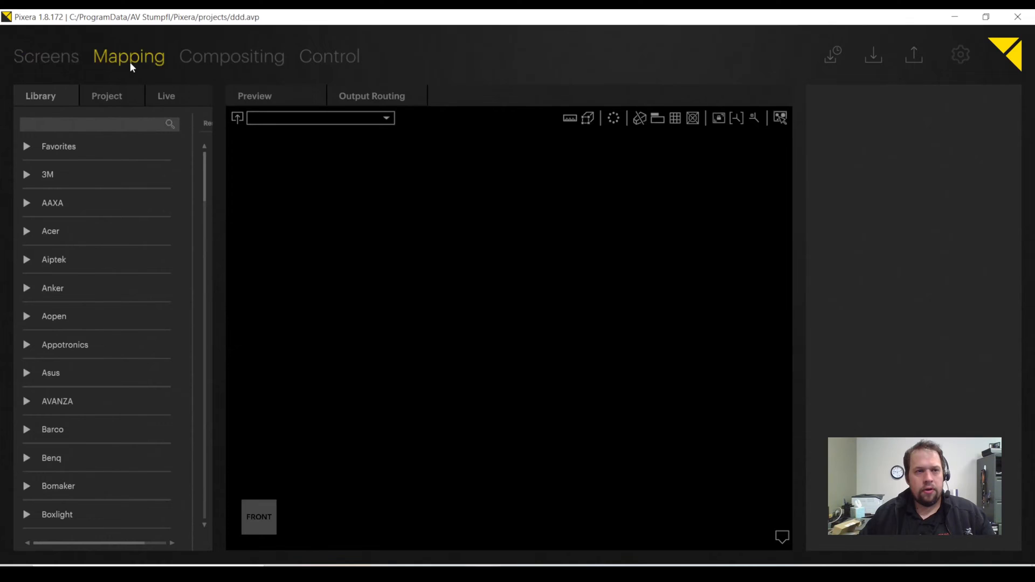
{"action": "left_click", "coordinate": [45, 56]}
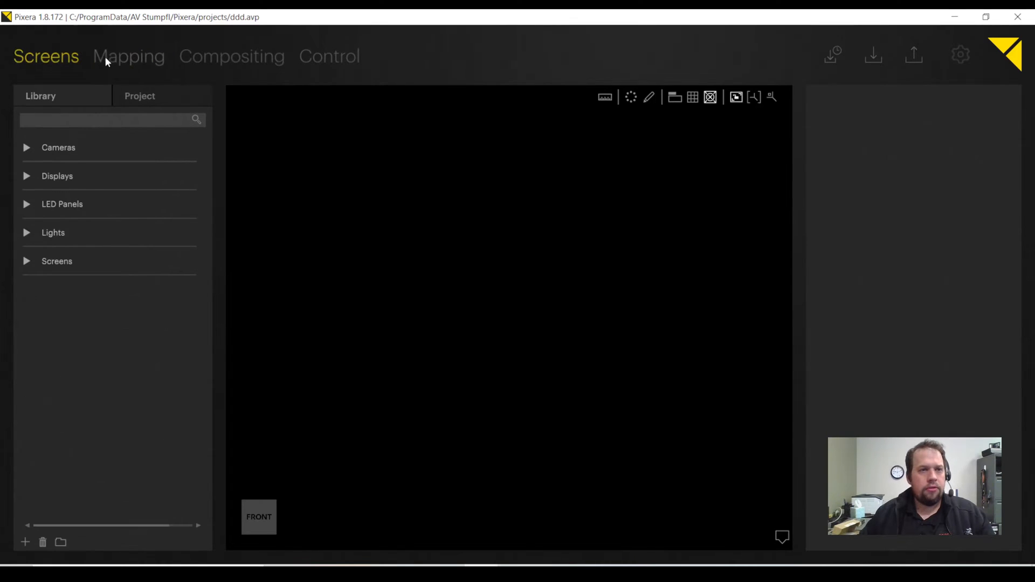
{"action": "left_click", "coordinate": [231, 56]}
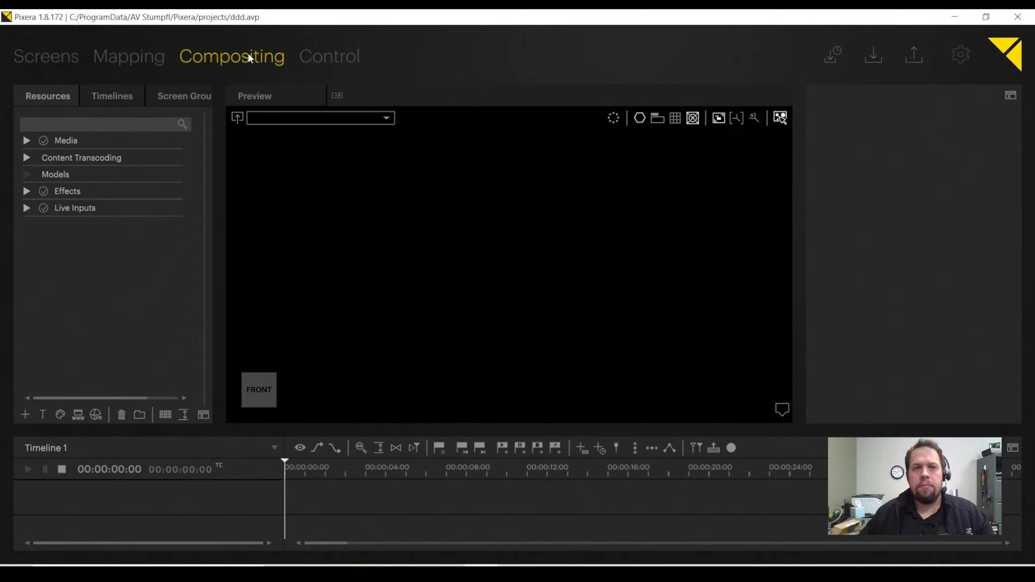
{"action": "left_click", "coordinate": [329, 56]}
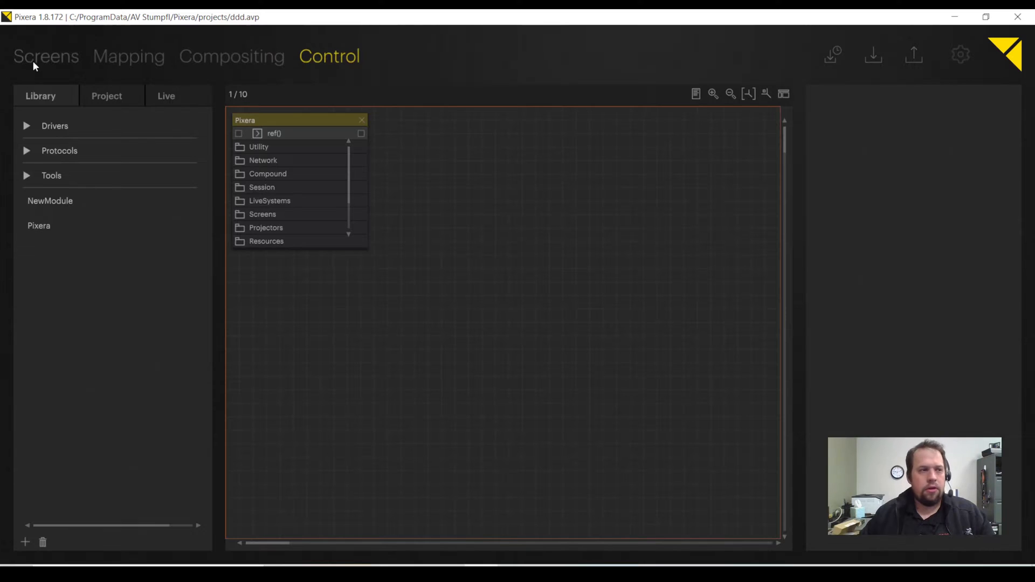
{"action": "left_click", "coordinate": [45, 56]}
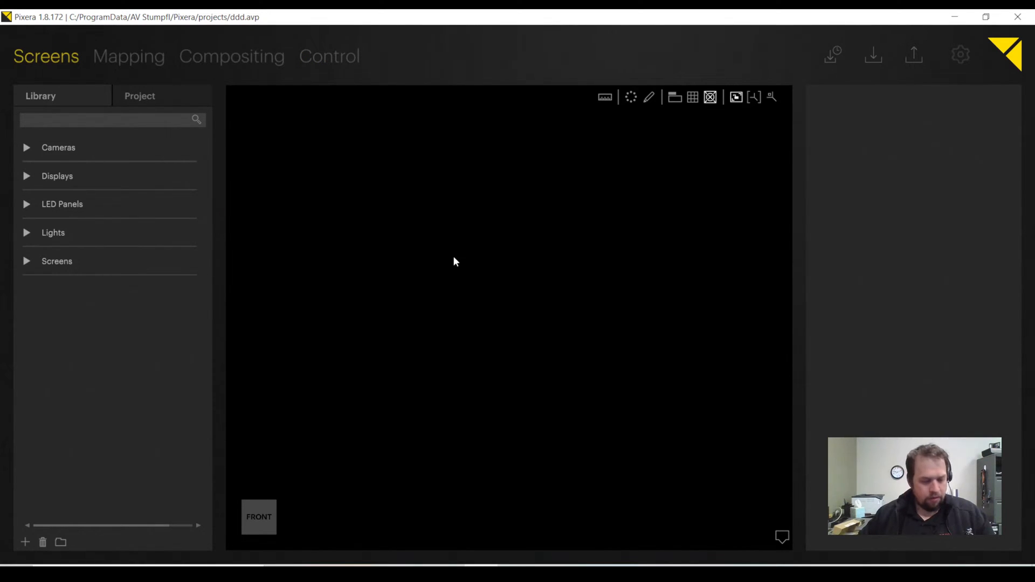
{"action": "mouse_move", "coordinate": [478, 248]}
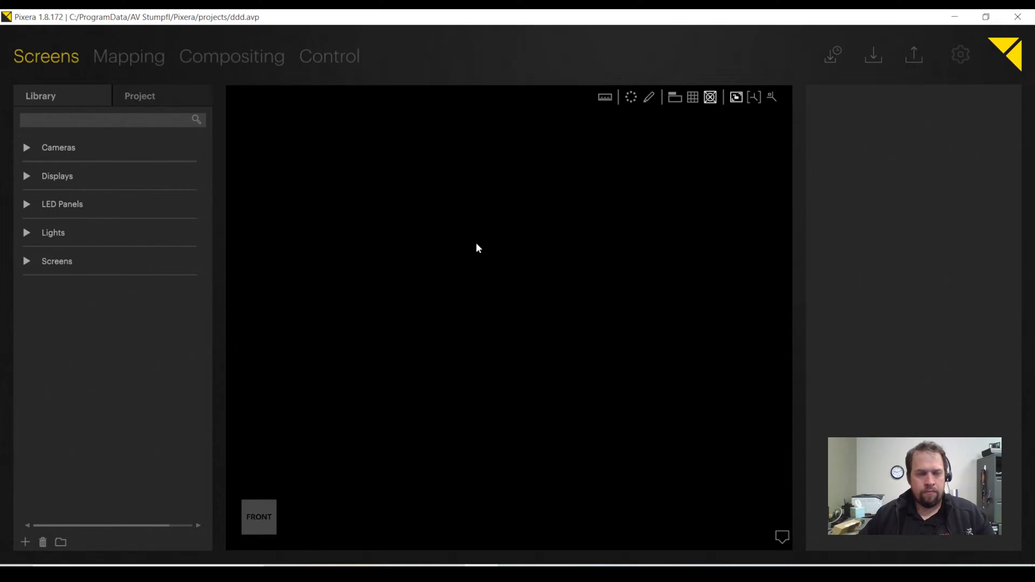
{"action": "mouse_move", "coordinate": [560, 203]}
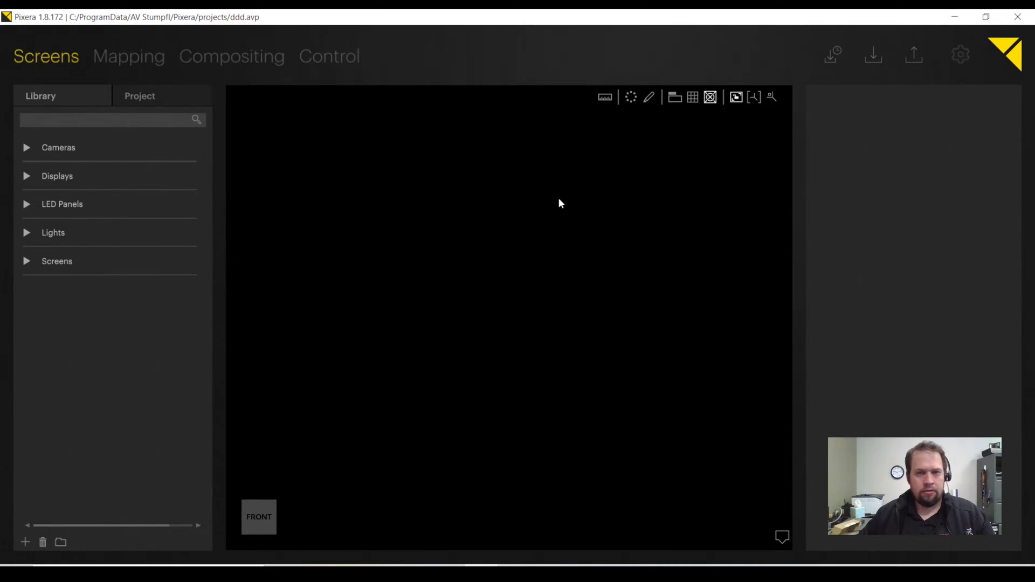
{"action": "mouse_move", "coordinate": [684, 330]}
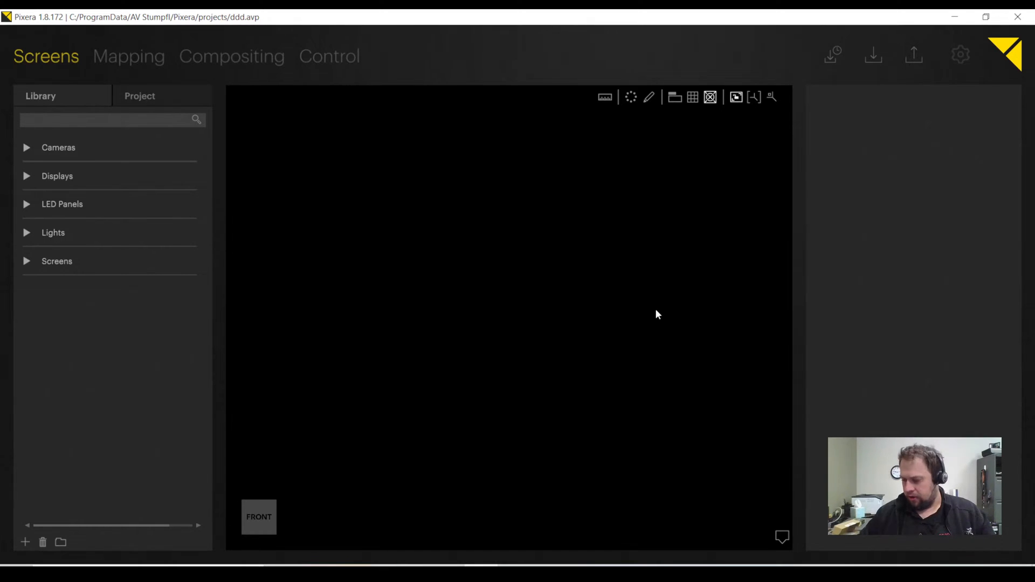
{"action": "mouse_move", "coordinate": [639, 286]}
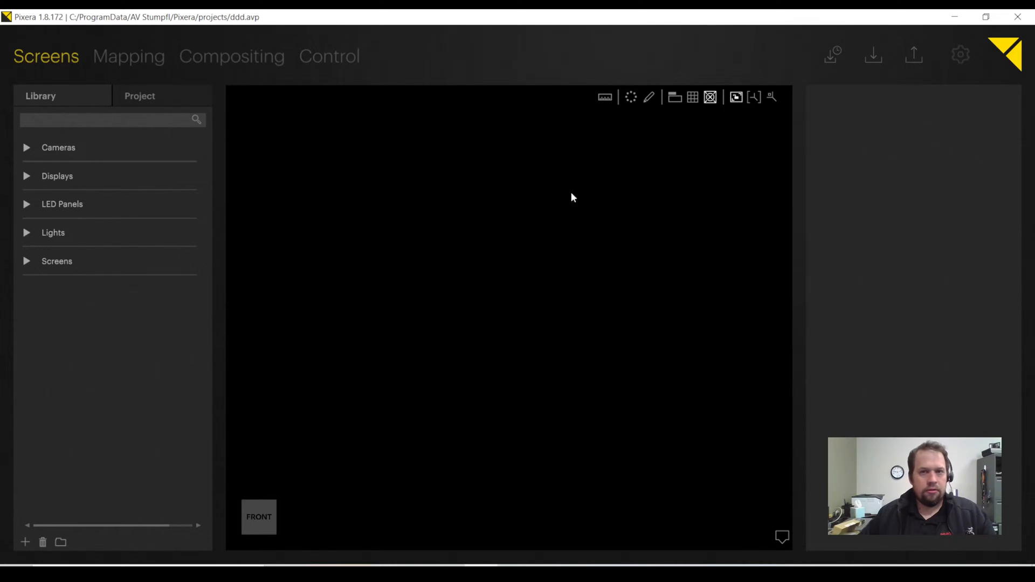
{"action": "mouse_move", "coordinate": [359, 224]}
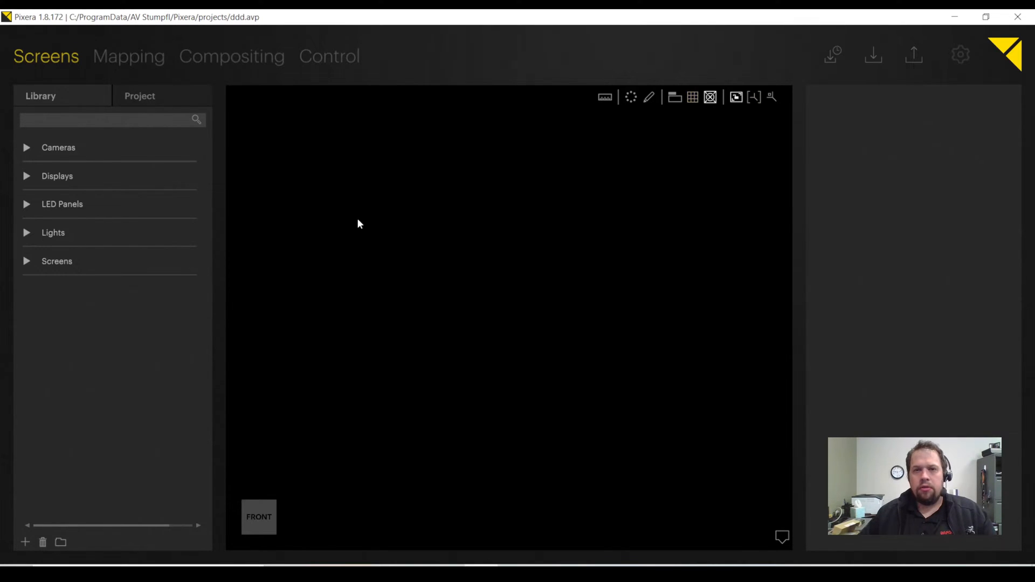
{"action": "mouse_move", "coordinate": [591, 370]}
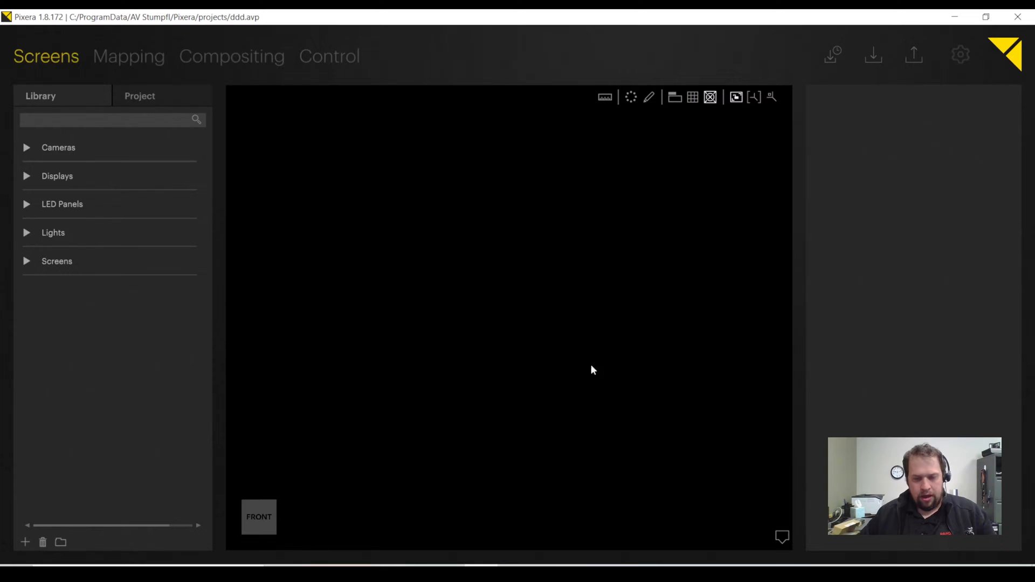
{"action": "mouse_move", "coordinate": [397, 399]}
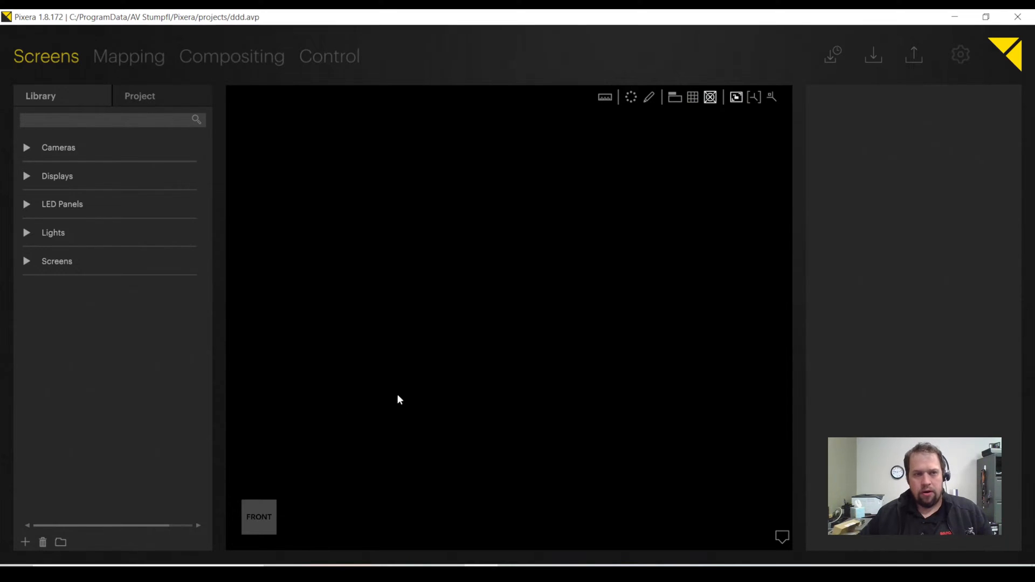
{"action": "mouse_move", "coordinate": [540, 312]}
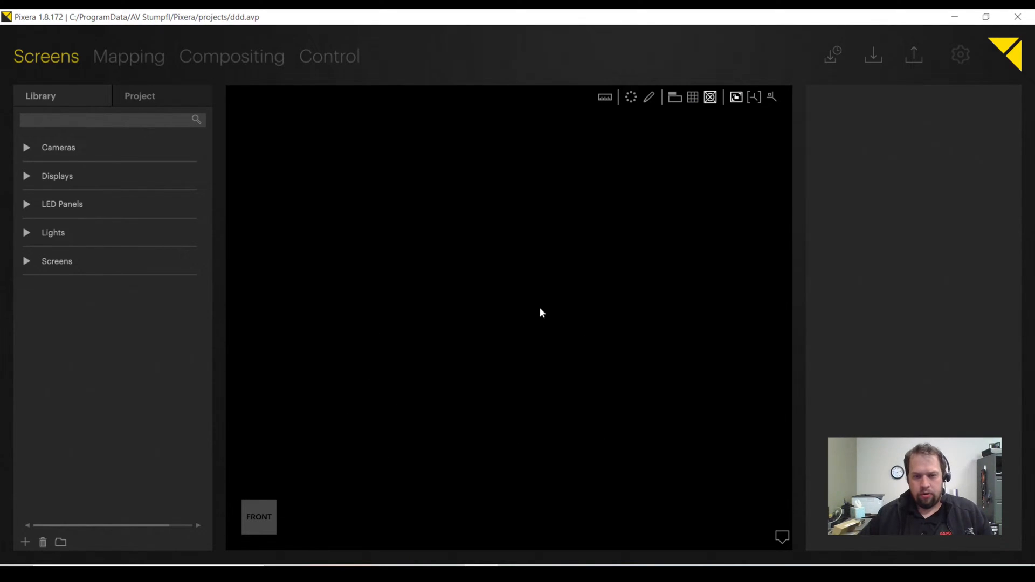
{"action": "mouse_move", "coordinate": [522, 408]}
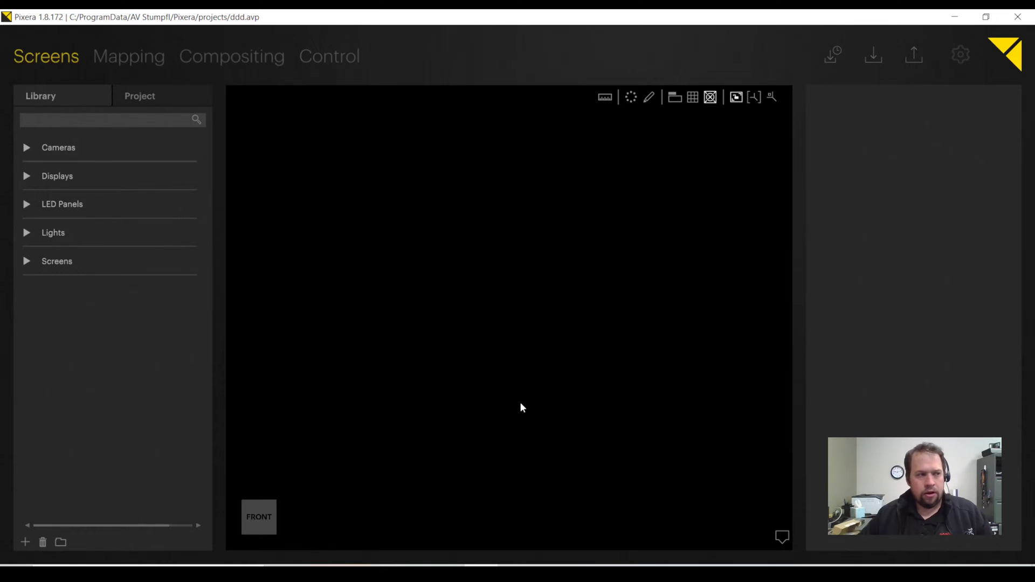
{"action": "mouse_move", "coordinate": [676, 133]}
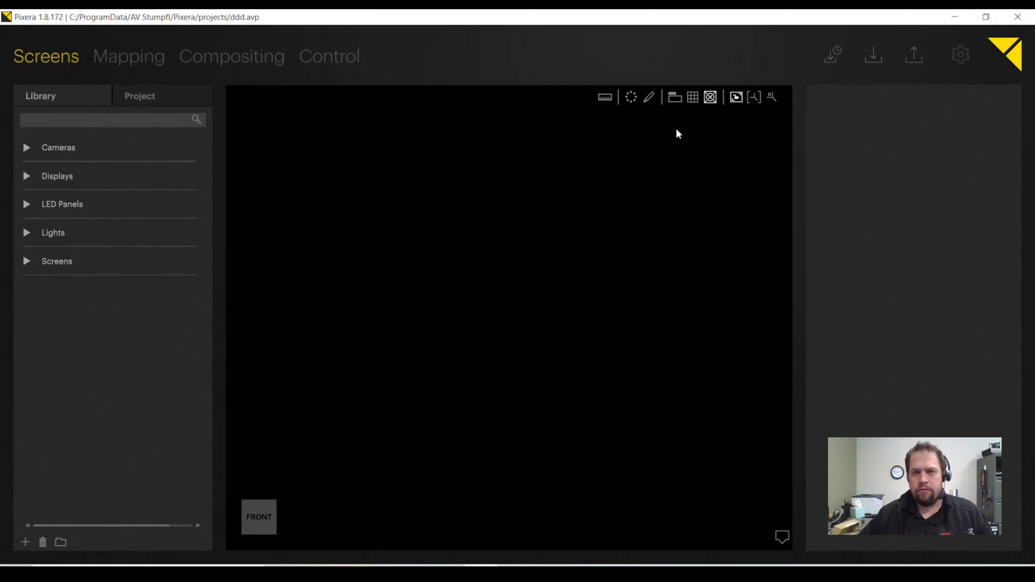
- Toggle the ground grid off and on several times, leaving it visible
{"action": "left_click", "coordinate": [692, 97]}
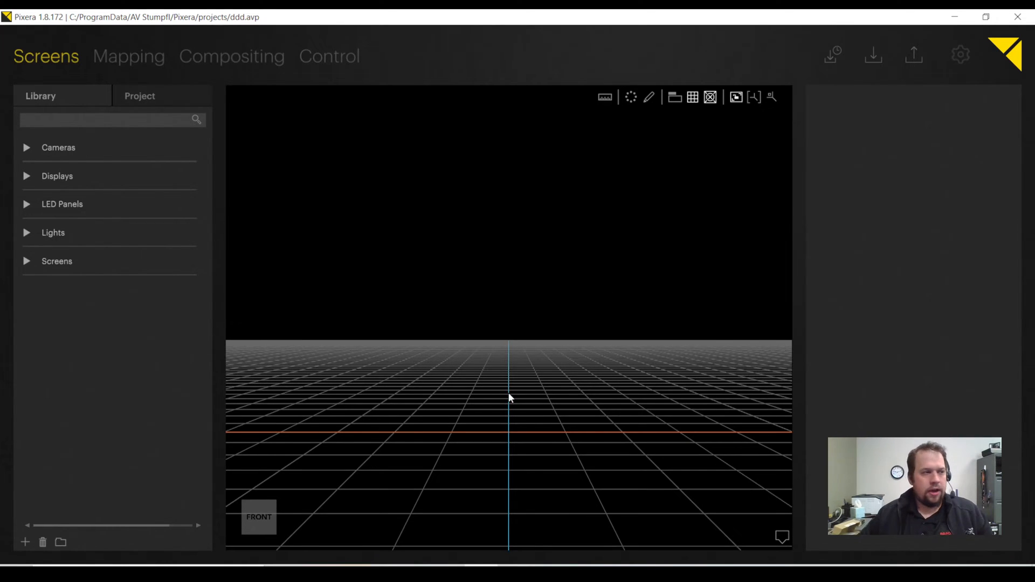
{"action": "left_click", "coordinate": [693, 97]}
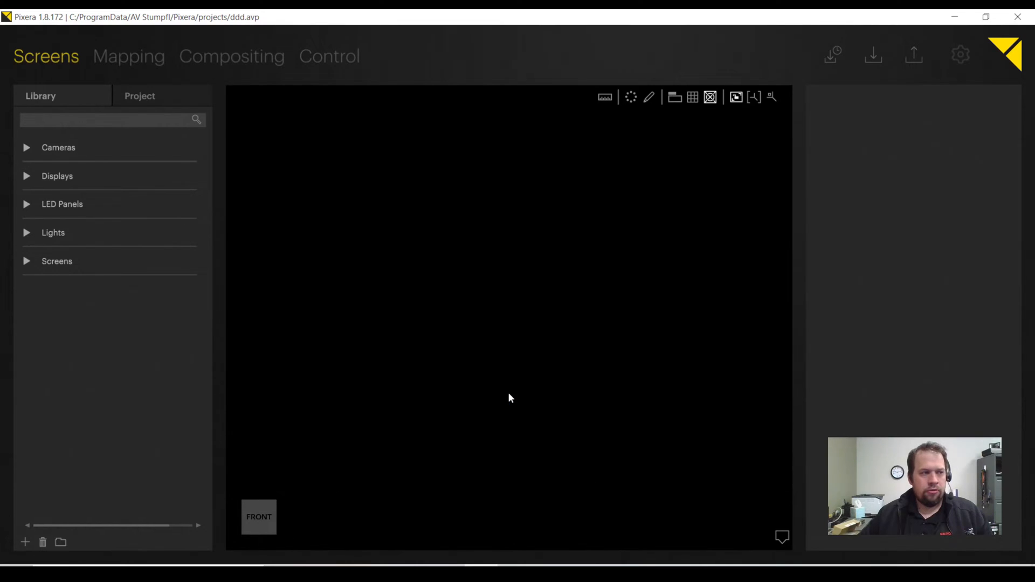
{"action": "left_click", "coordinate": [692, 97]}
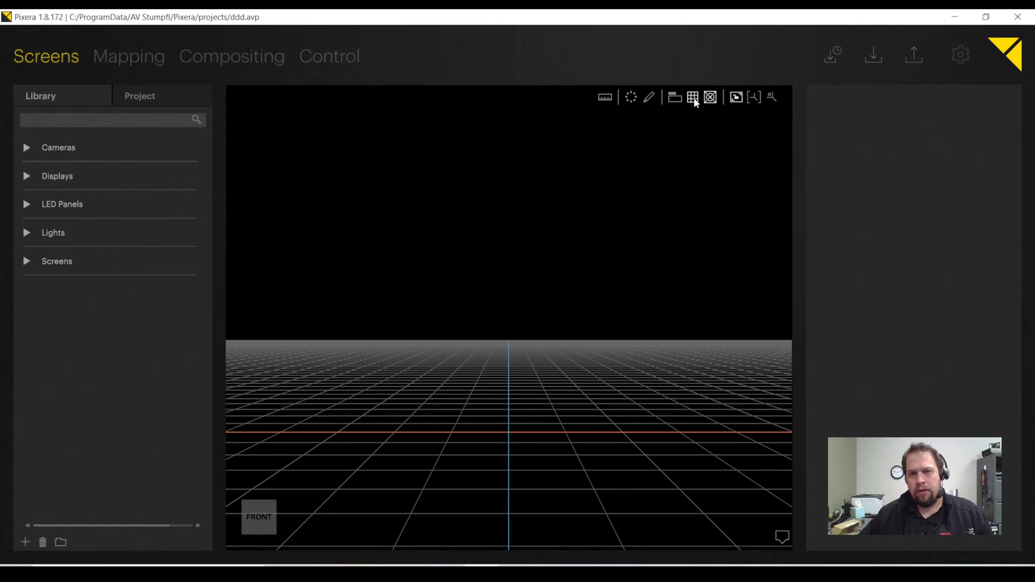
{"action": "left_click", "coordinate": [692, 97]}
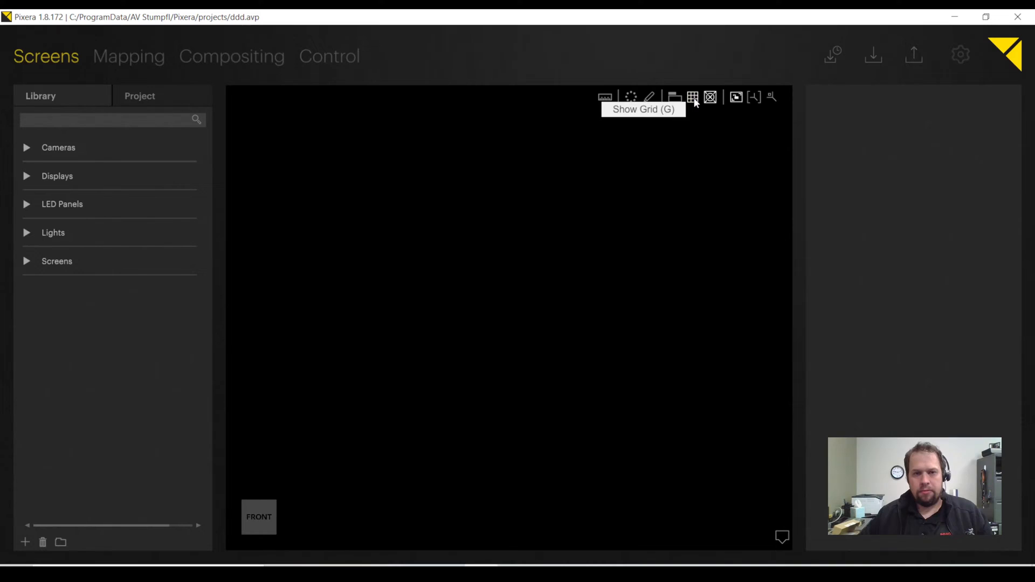
{"action": "left_click", "coordinate": [692, 97]}
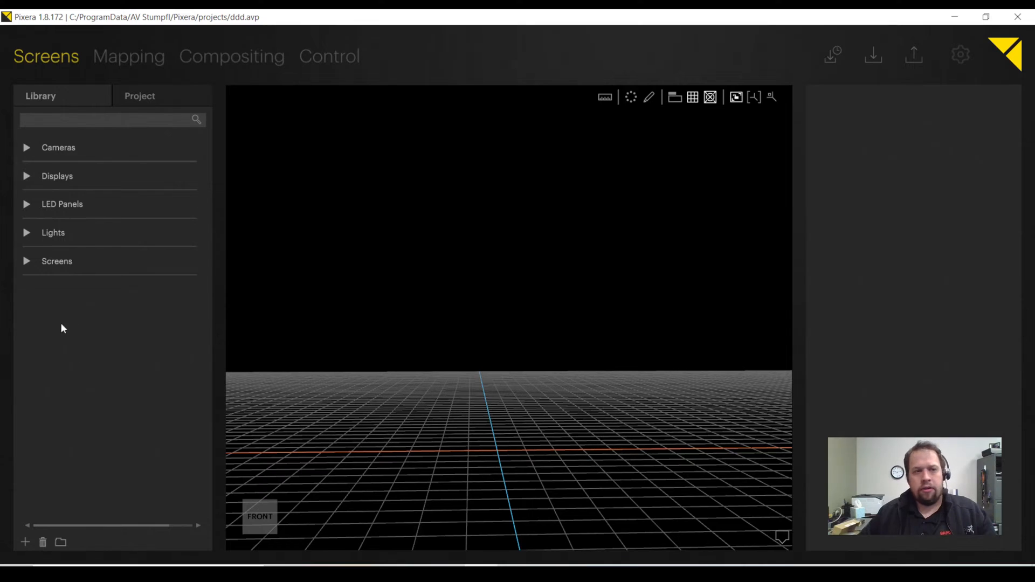
- View the Generic 40" FHD display's details under Displays > Generic, then expand LED Panels
{"action": "left_click", "coordinate": [26, 176]}
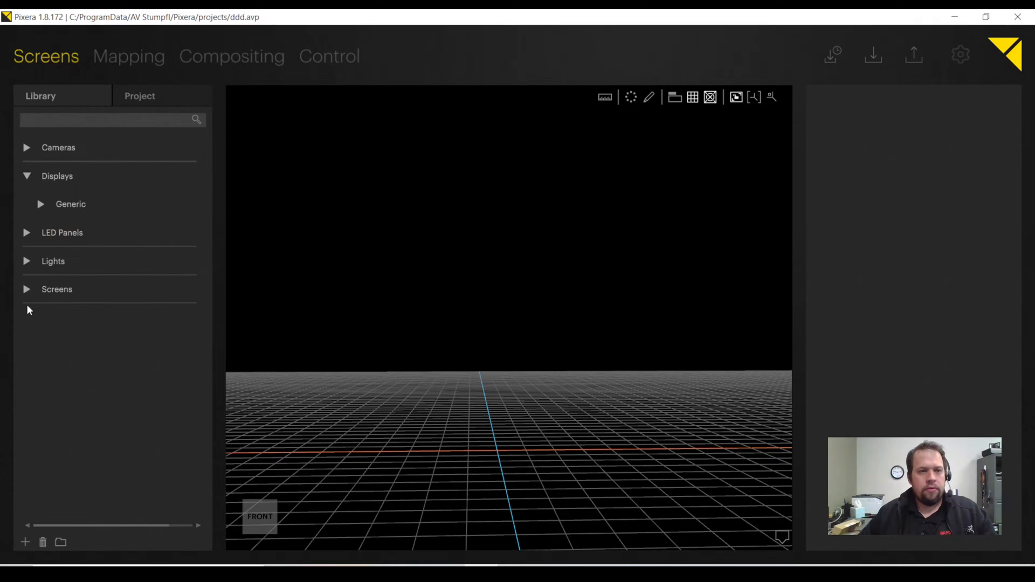
{"action": "left_click", "coordinate": [27, 289]}
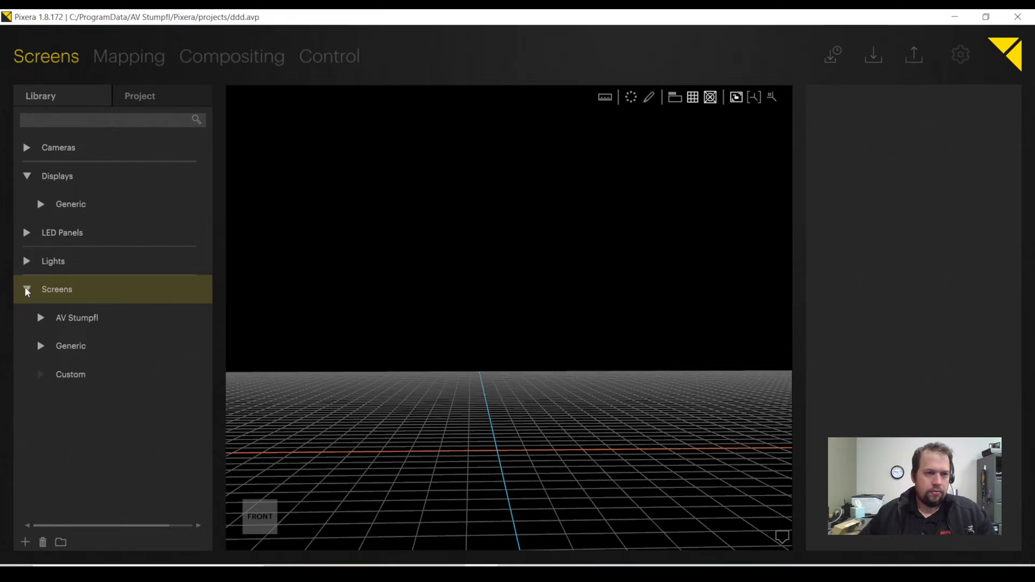
{"action": "left_click", "coordinate": [70, 204]}
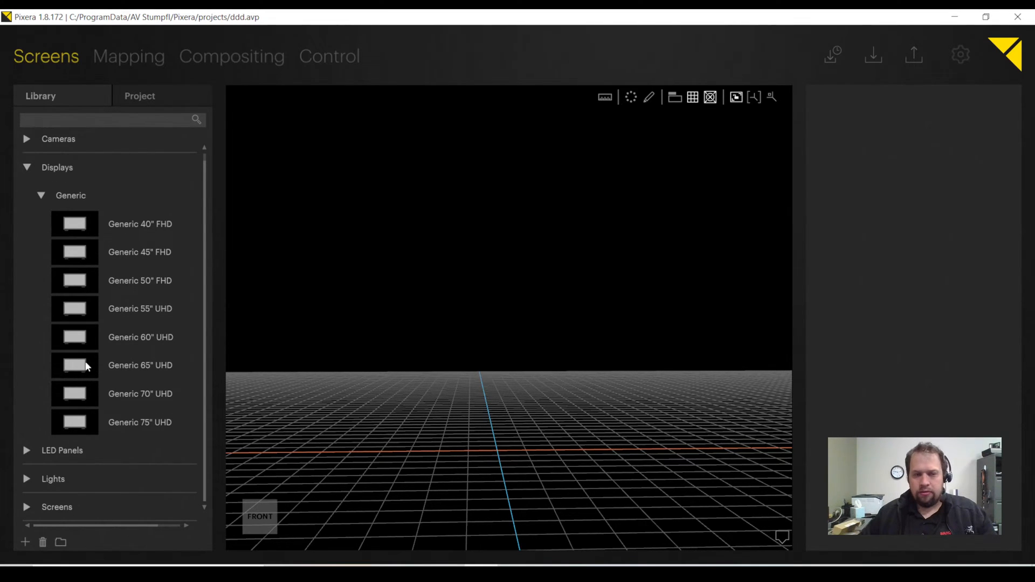
{"action": "left_click", "coordinate": [141, 223]}
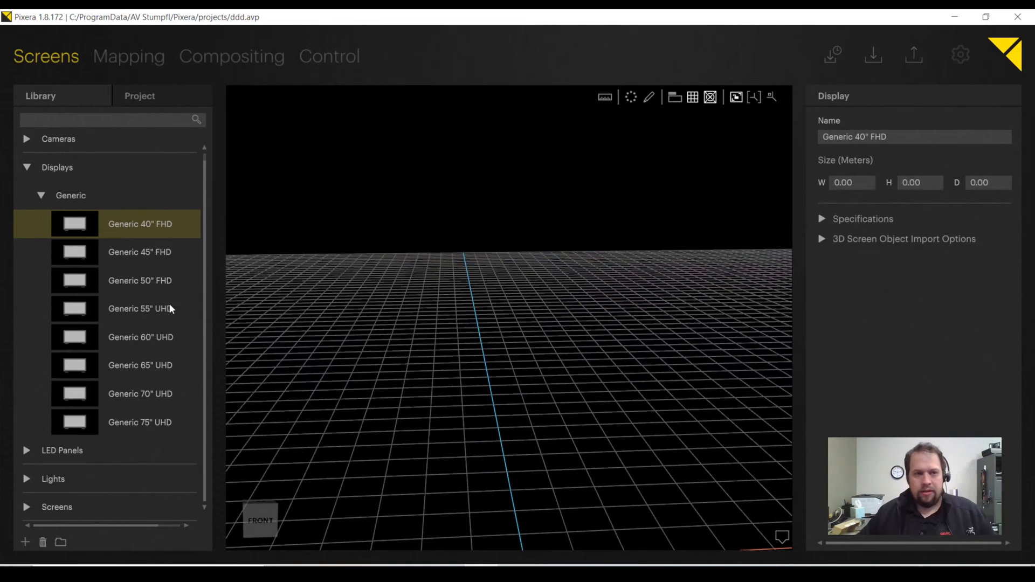
{"action": "left_click", "coordinate": [39, 195]}
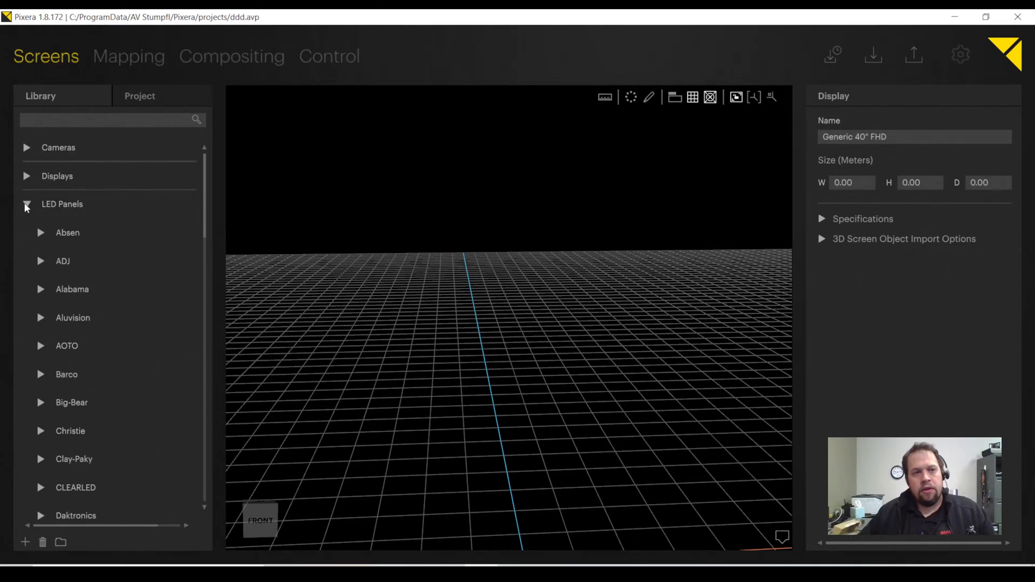
- Select Absen's A2 Pro panel and scroll through its specifications
{"action": "scroll", "scroll_direction": "down", "scroll_amount": 3}
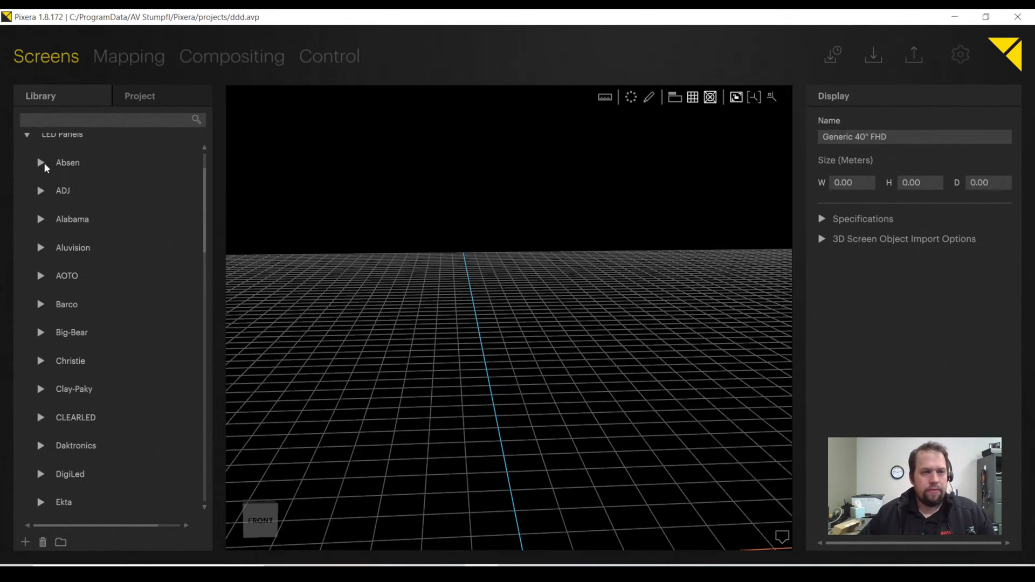
{"action": "left_click", "coordinate": [39, 163]}
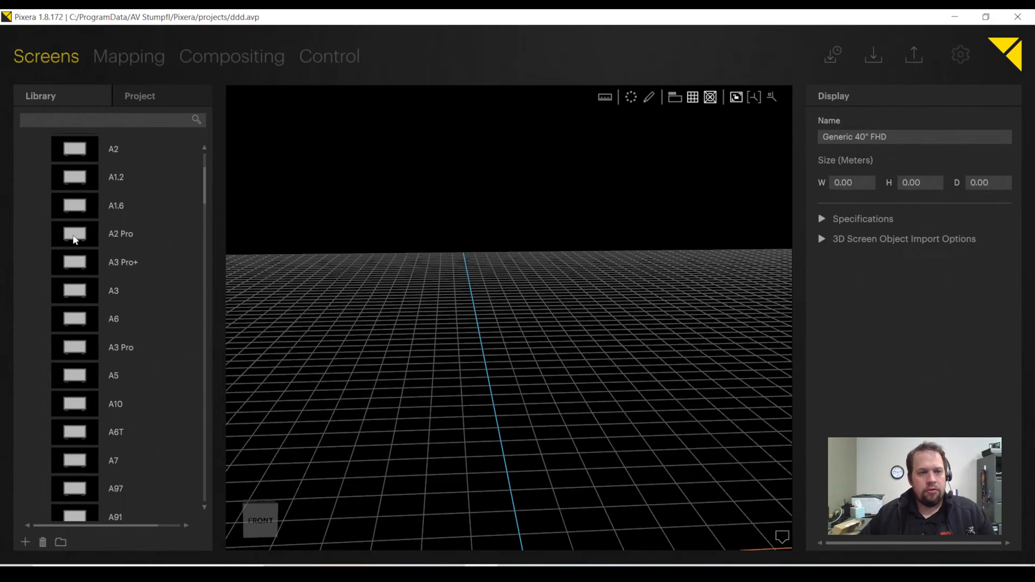
{"action": "left_click", "coordinate": [120, 233]}
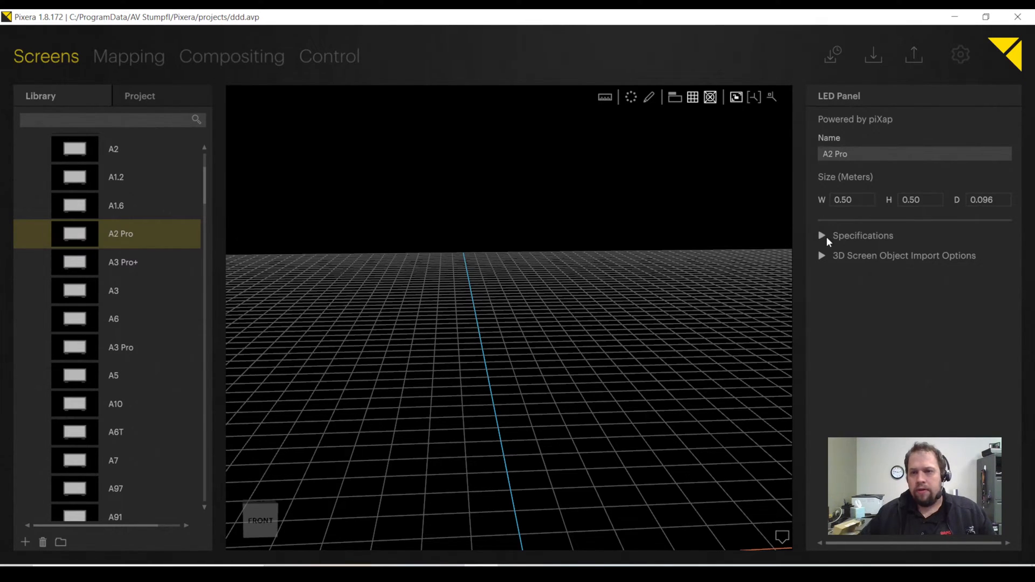
{"action": "left_click", "coordinate": [822, 236]}
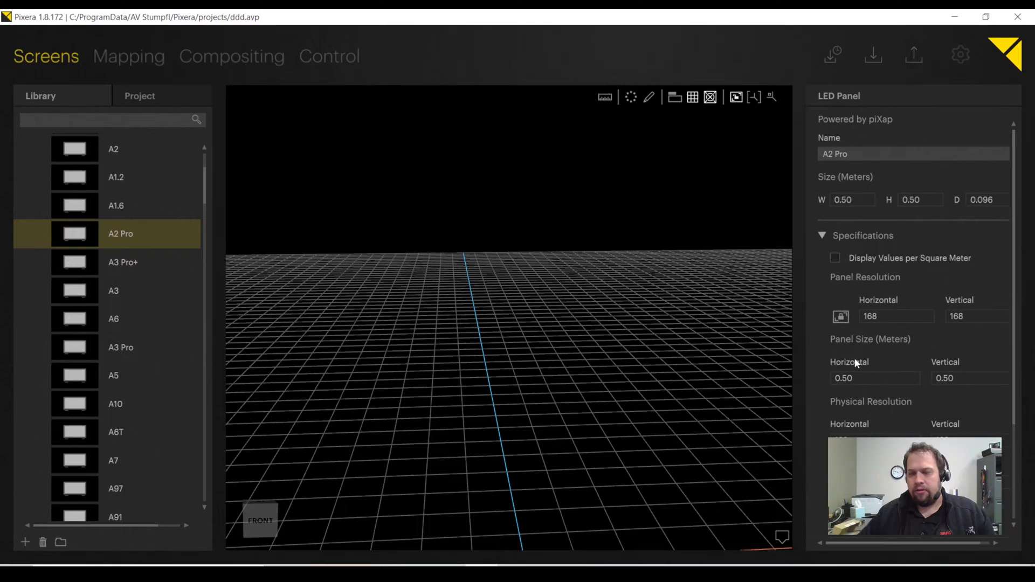
{"action": "mouse_move", "coordinate": [844, 336]}
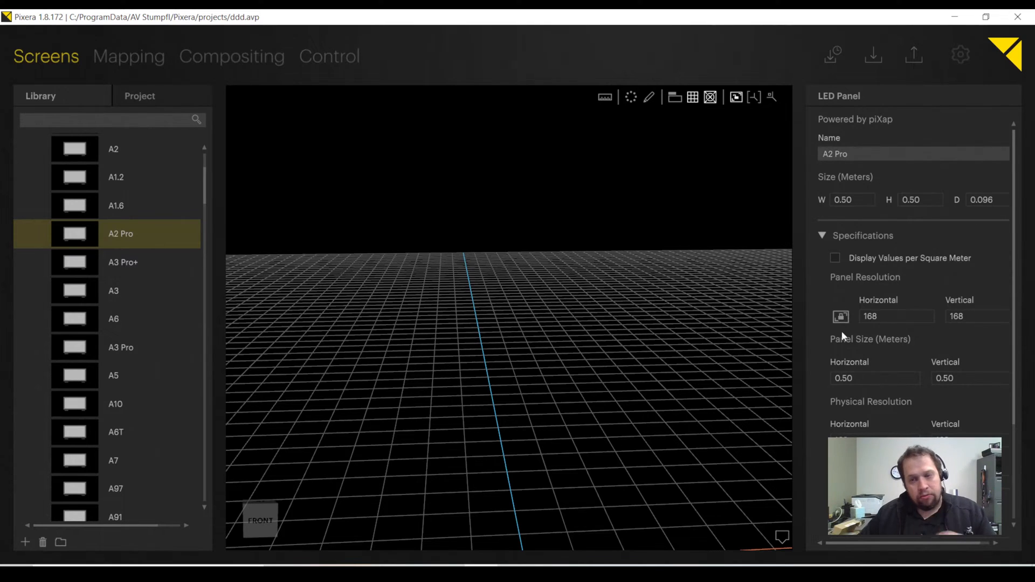
{"action": "mouse_move", "coordinate": [965, 332]}
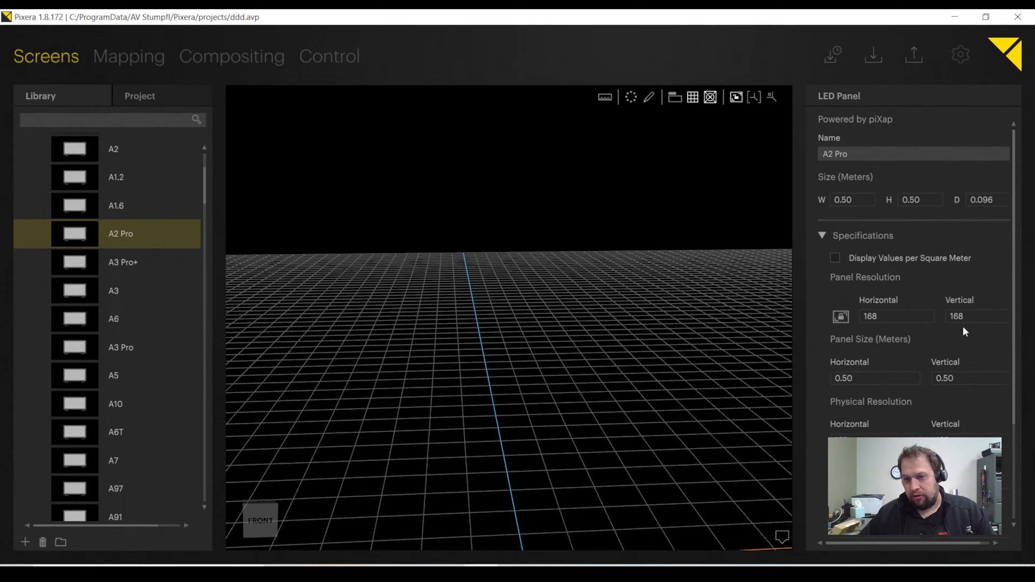
{"action": "scroll", "scroll_direction": "down", "scroll_amount": 3}
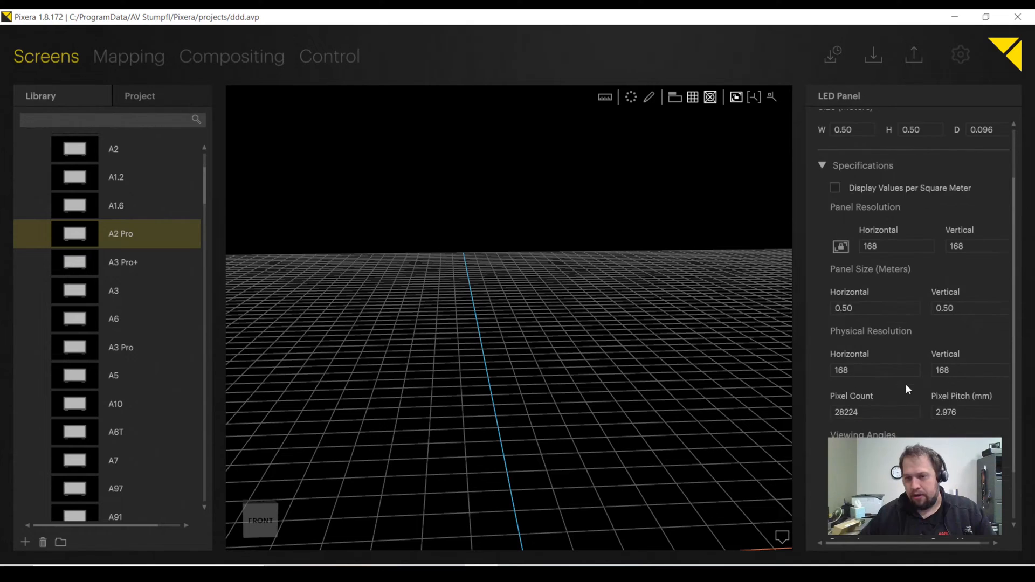
{"action": "scroll", "scroll_direction": "down", "scroll_amount": 3}
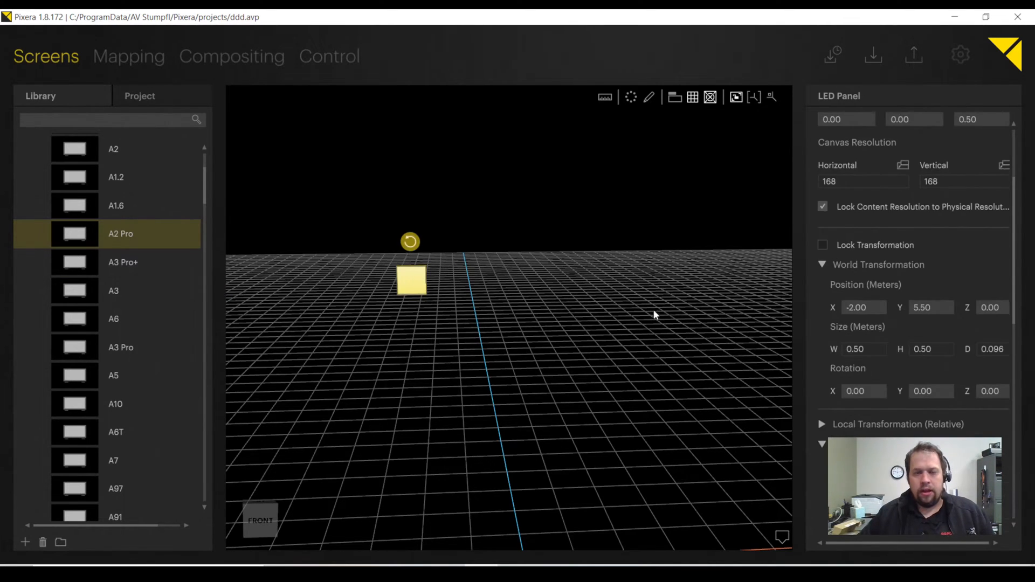
- Make the A2 Pro a 16×6 panel array (2688×1008) and slide it across the floor
{"action": "left_click_drag", "start_coordinate": [654, 315], "coordinate": [435, 288]}
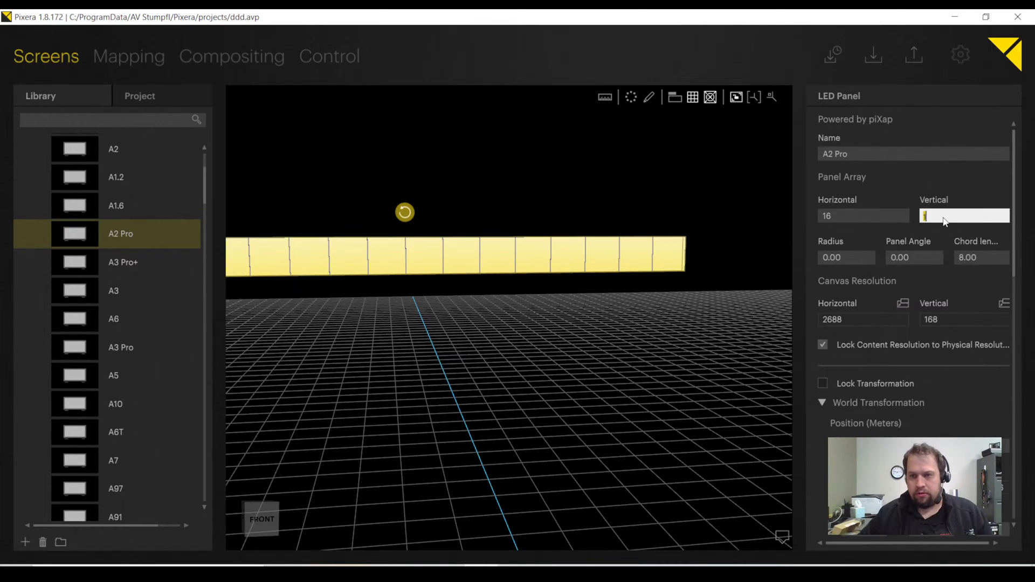
{"action": "type", "text": "6"}
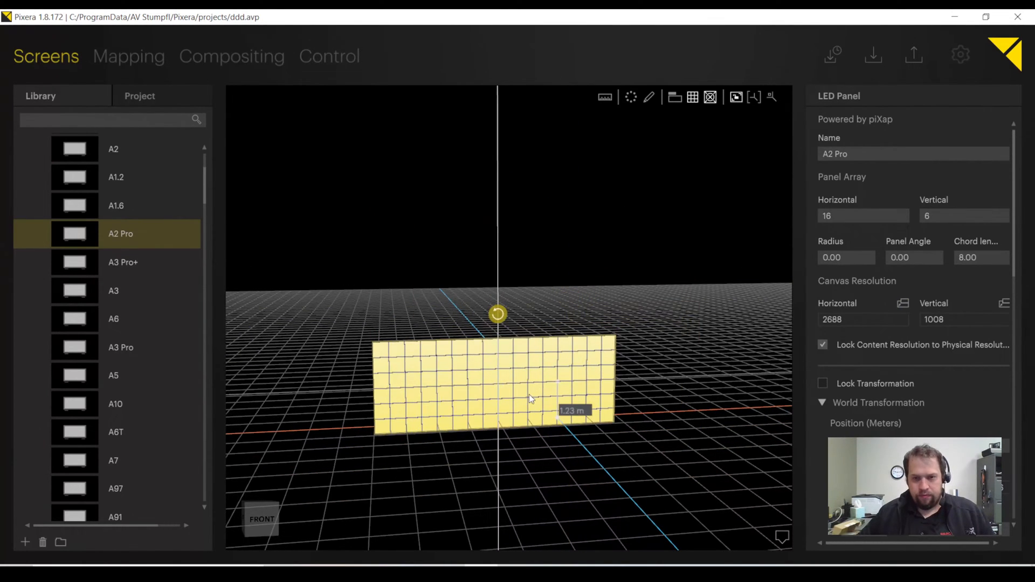
{"action": "left_click_drag", "start_coordinate": [531, 396], "coordinate": [562, 403]}
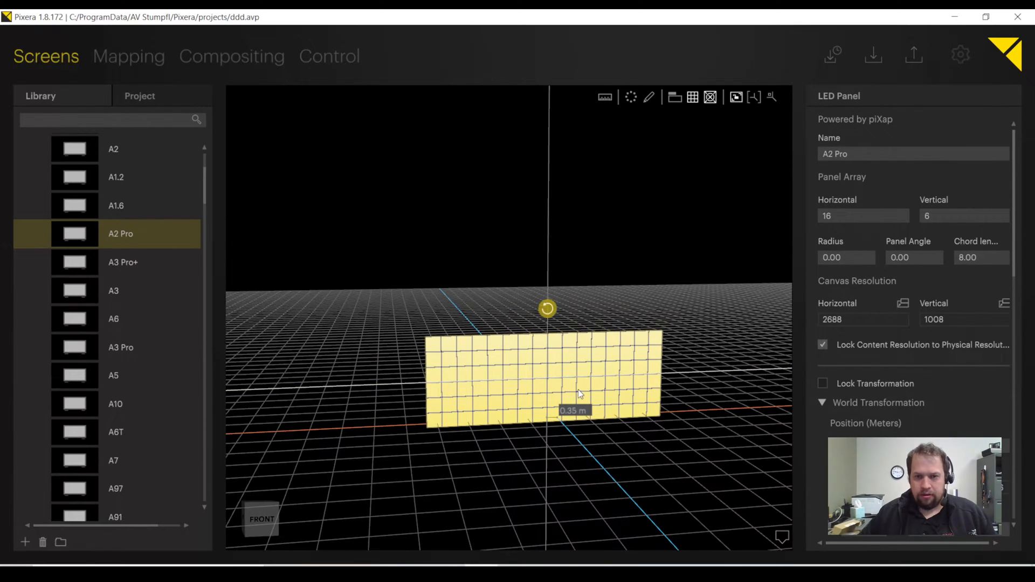
{"action": "left_click_drag", "start_coordinate": [578, 394], "coordinate": [479, 473]}
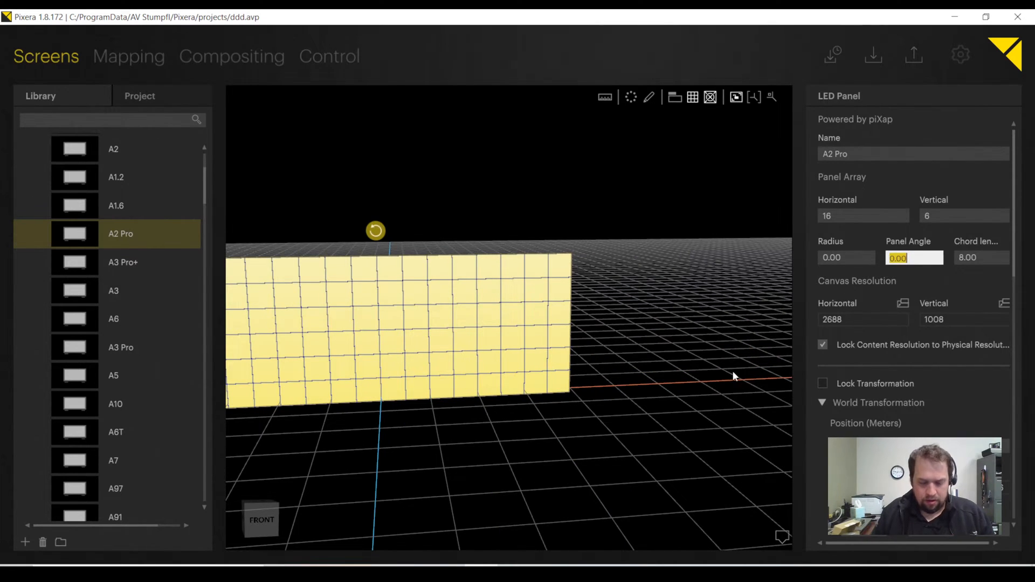
- Set Panel Angle to 5.00 and orbit the view around the curved wall
{"action": "type", "text": "5.00"}
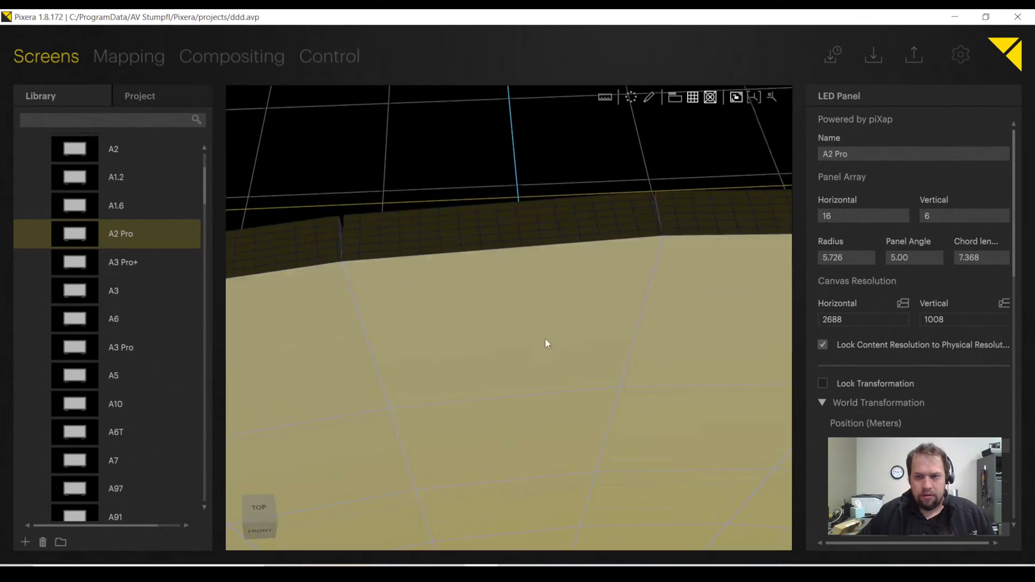
{"action": "left_click_drag", "start_coordinate": [544, 344], "coordinate": [561, 223]}
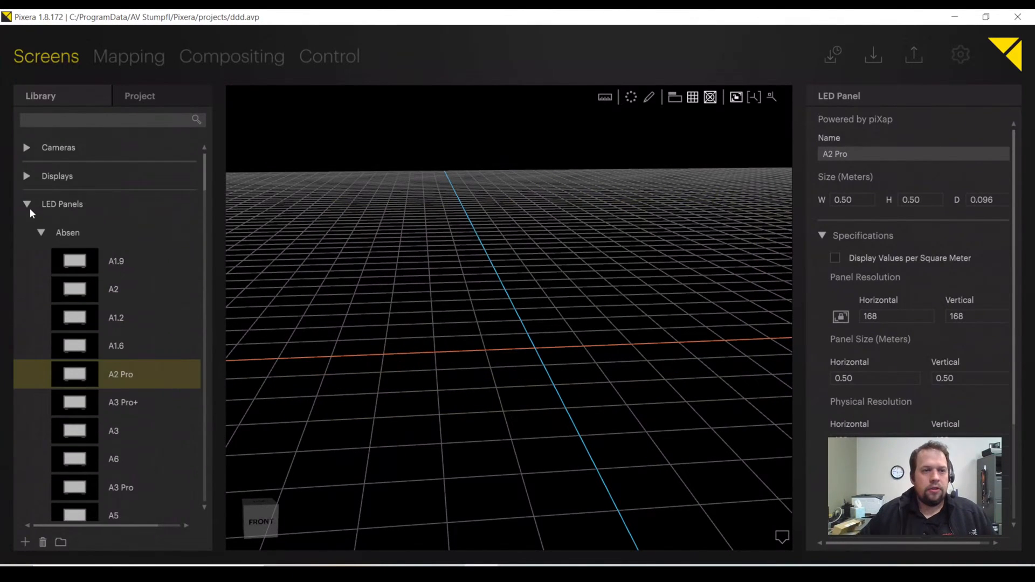
- Collapse the LED Panels list and switch to the Mapping workspace with the Generic Flat Screen
{"action": "left_click", "coordinate": [26, 204]}
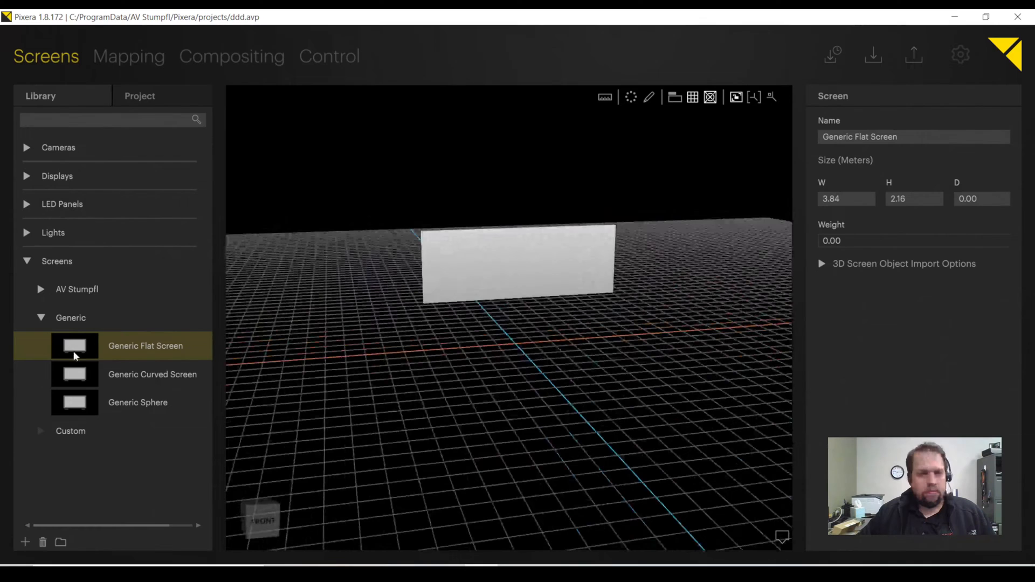
{"action": "left_click", "coordinate": [129, 56]}
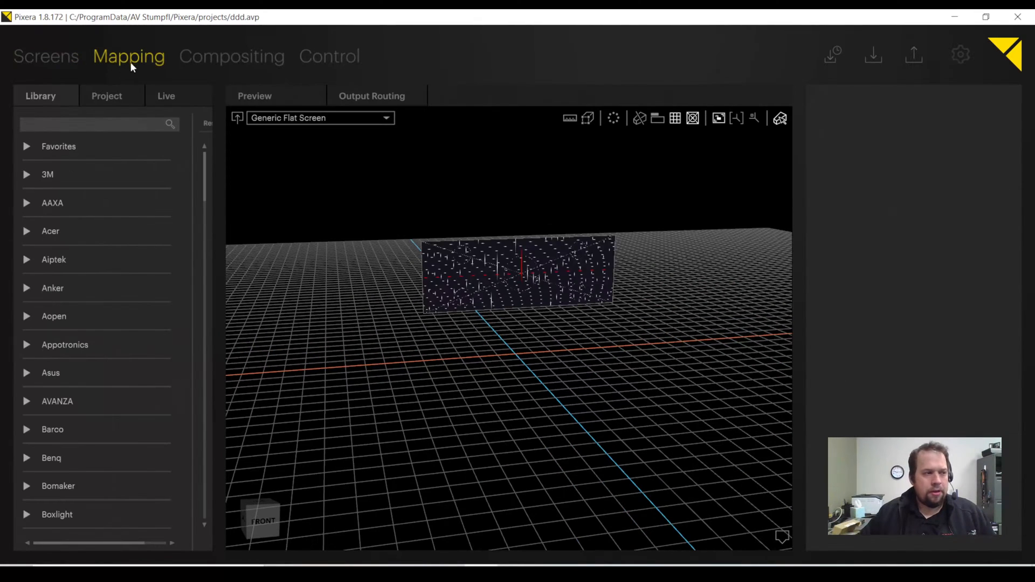
- Browse the Favorites projectors and select the PT RZ12K (1920×1200, 12000 lumens)
{"action": "left_click", "coordinate": [693, 118]}
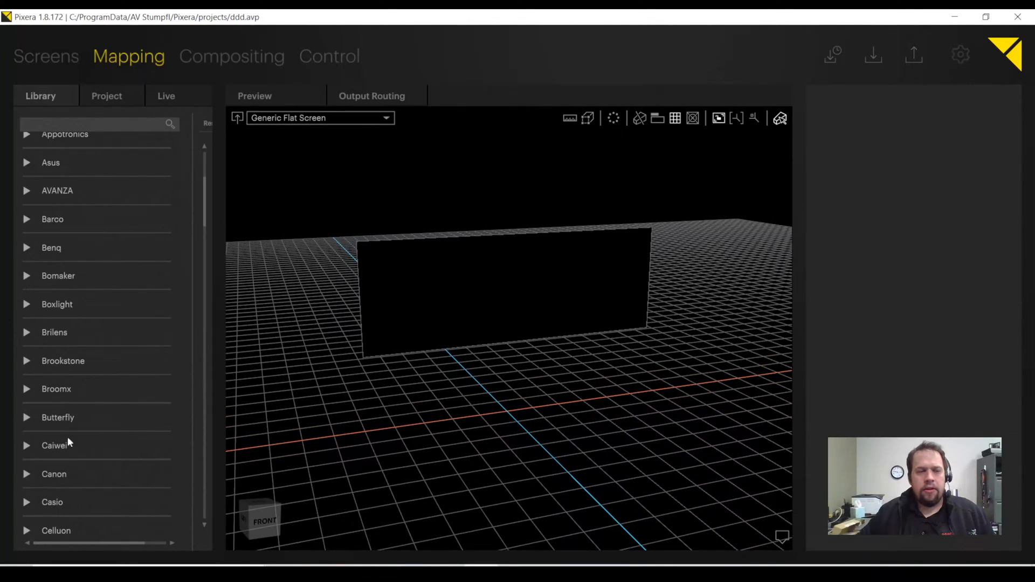
{"action": "scroll", "scroll_direction": "down", "scroll_amount": 3}
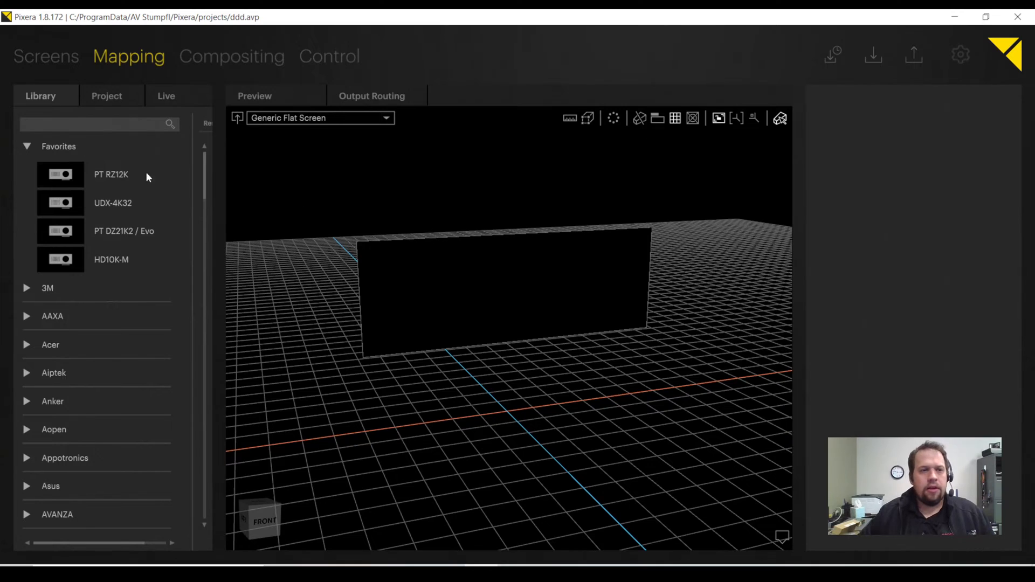
{"action": "mouse_move", "coordinate": [70, 259]}
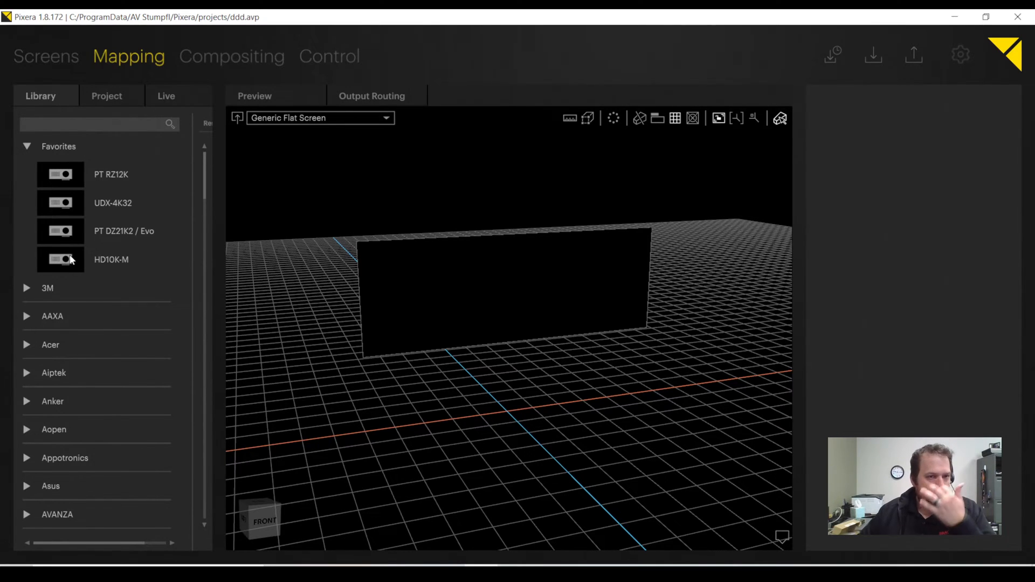
{"action": "left_click", "coordinate": [111, 174]}
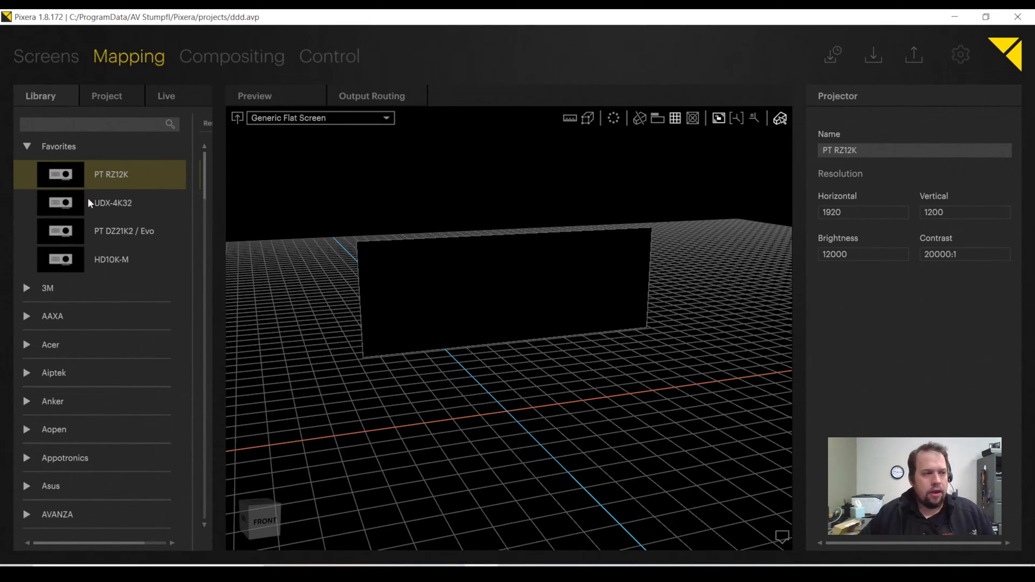
{"action": "mouse_move", "coordinate": [58, 192]}
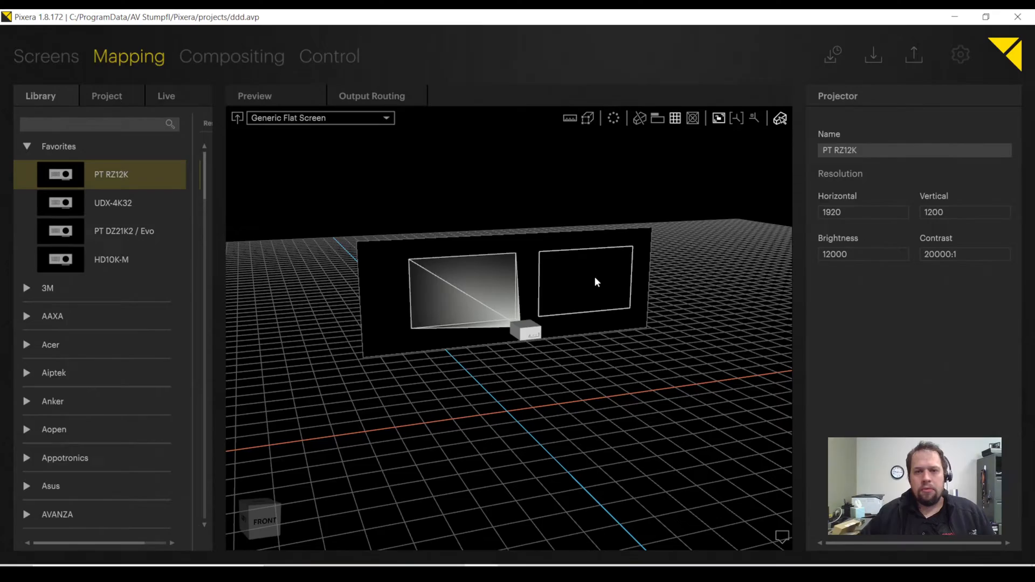
- Place a second PT RZ12K on the flat screen and choose its lens
{"action": "left_click_drag", "start_coordinate": [594, 283], "coordinate": [495, 502]}
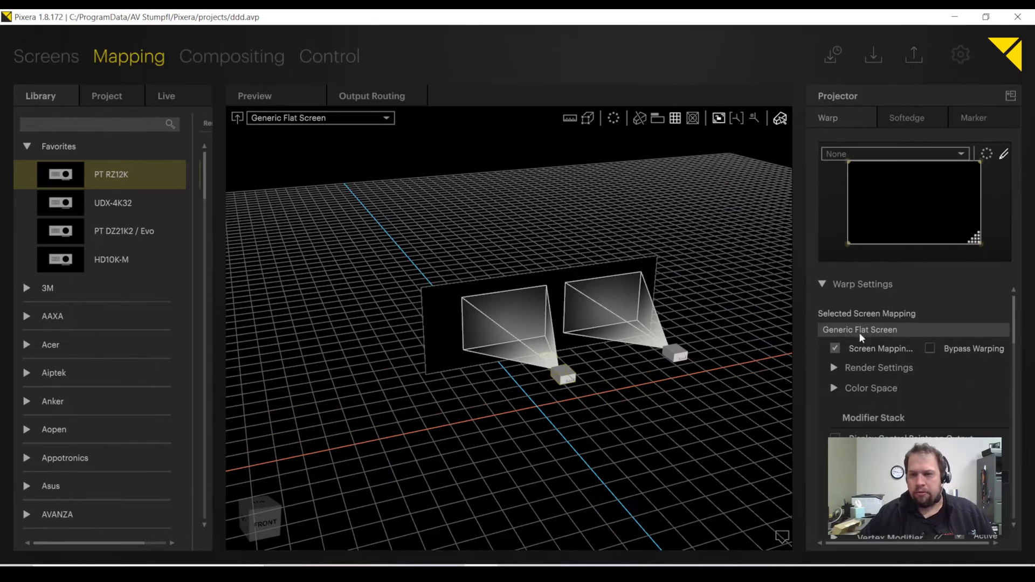
{"action": "left_click", "coordinate": [823, 284]}
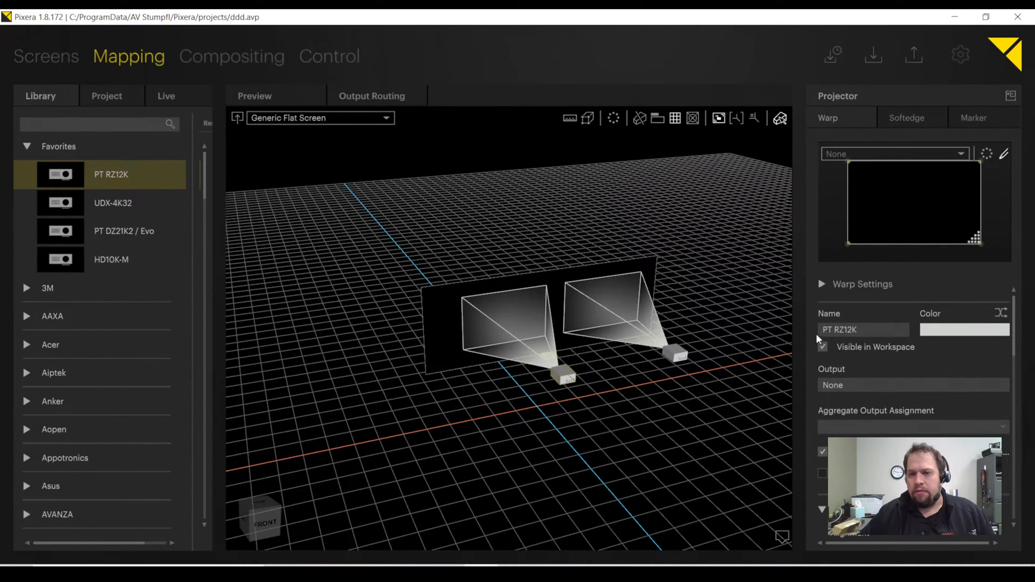
{"action": "mouse_move", "coordinate": [522, 320]}
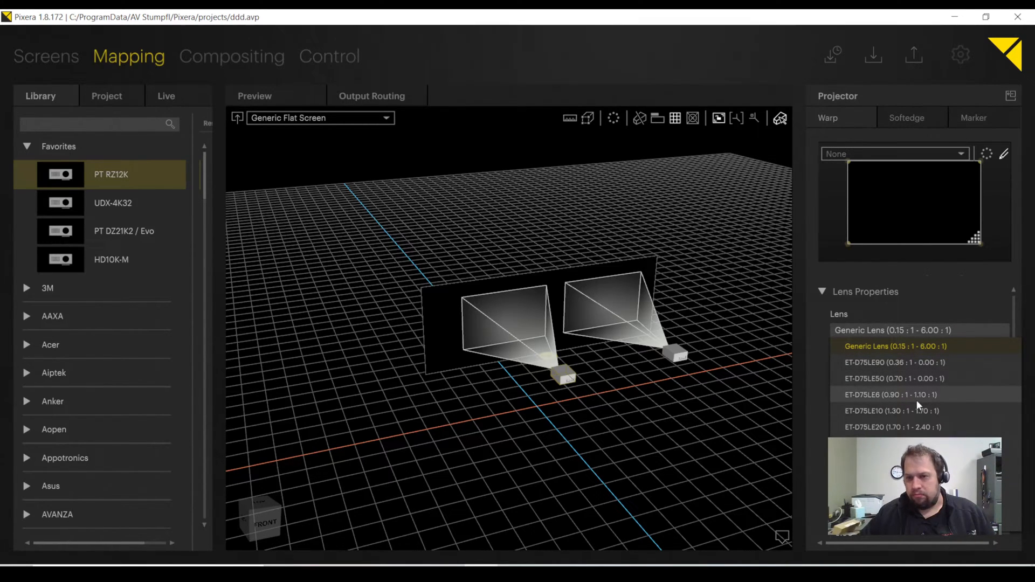
{"action": "left_click", "coordinate": [891, 394]}
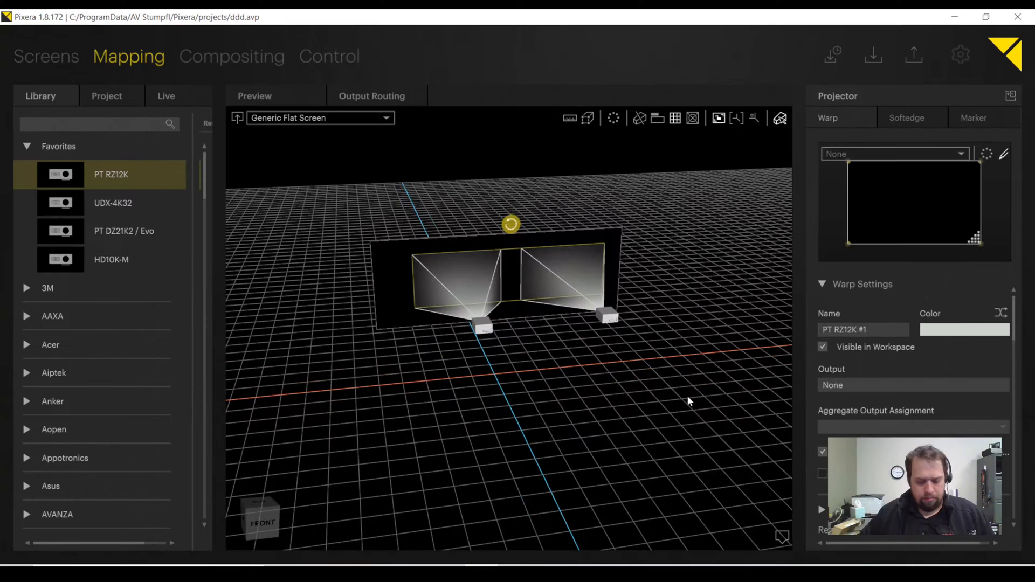
{"action": "mouse_move", "coordinate": [684, 414]}
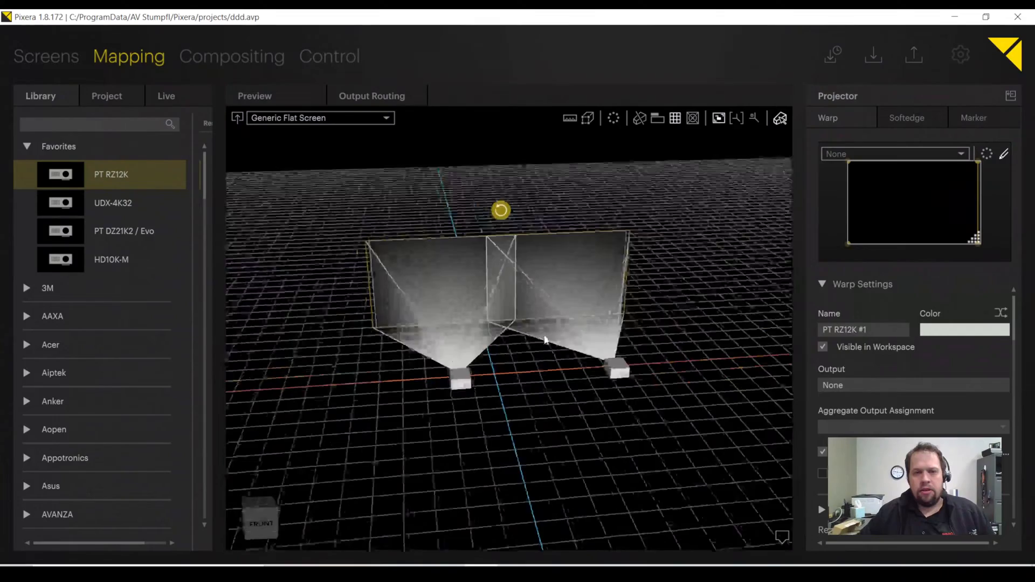
- Orbit and zoom around the projected flat screen, then return to the Screens workspace
{"action": "left_click_drag", "start_coordinate": [545, 341], "coordinate": [663, 436]}
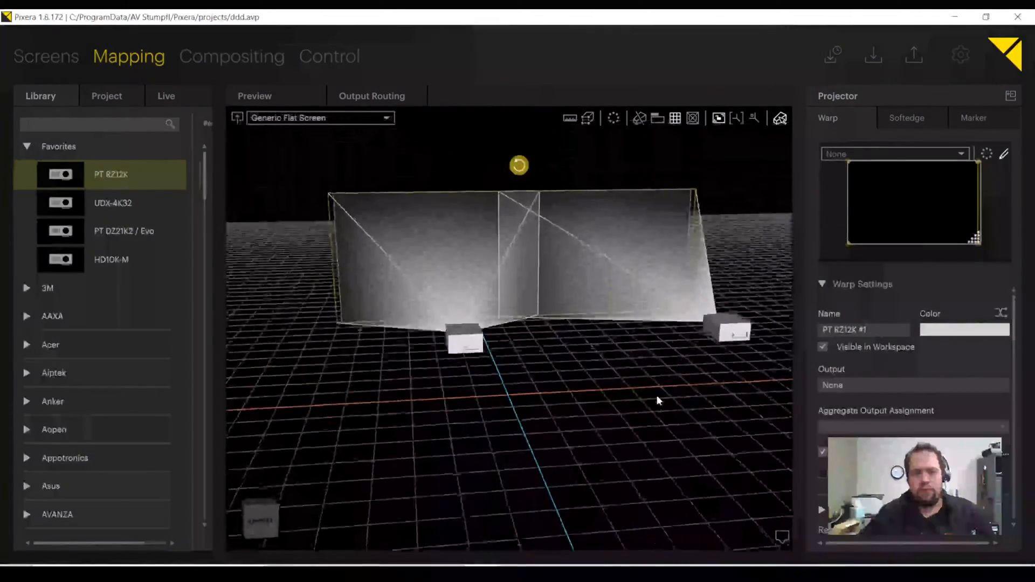
{"action": "scroll", "scroll_direction": "down", "scroll_amount": 3}
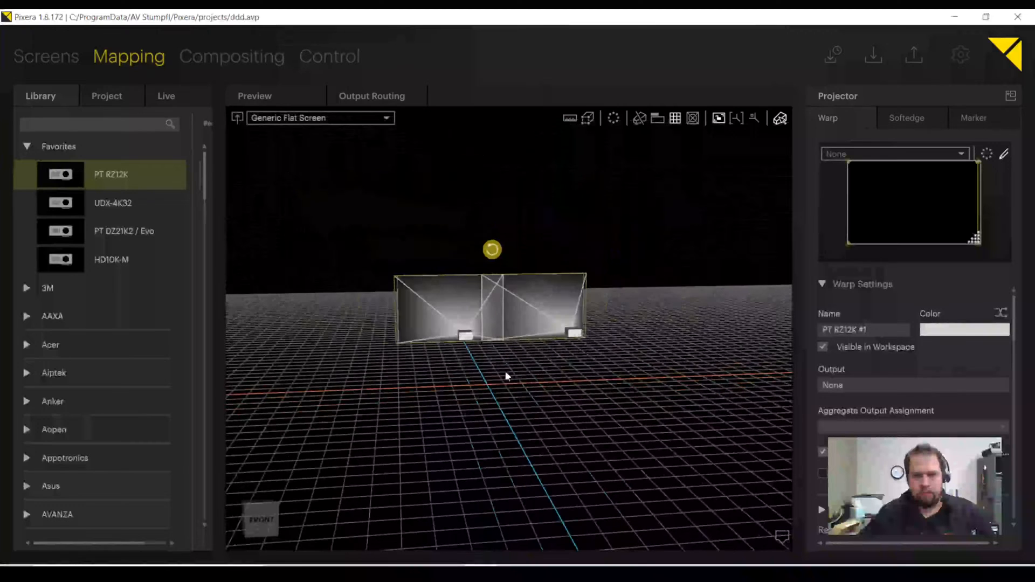
{"action": "left_click", "coordinate": [46, 56]}
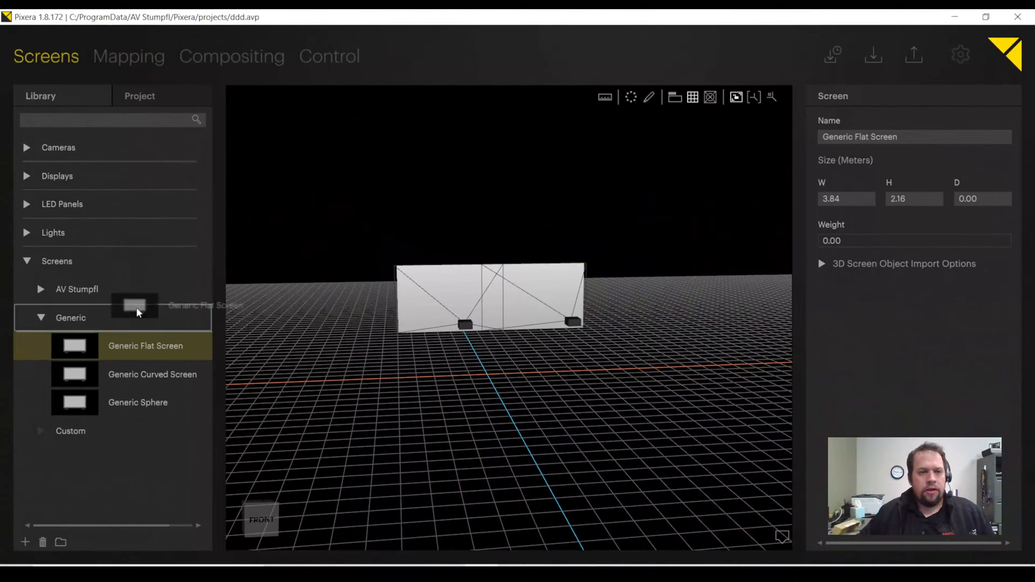
- Place another Generic Flat Screen, visit Mapping, then move to the Compositing workspace
{"action": "left_click_drag", "start_coordinate": [135, 306], "coordinate": [710, 180]}
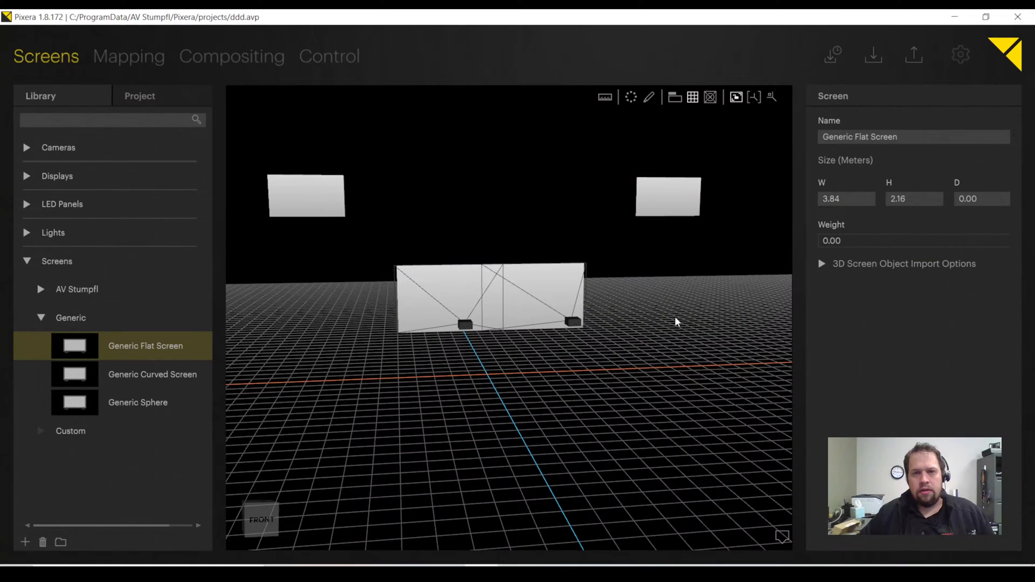
{"action": "left_click", "coordinate": [129, 56]}
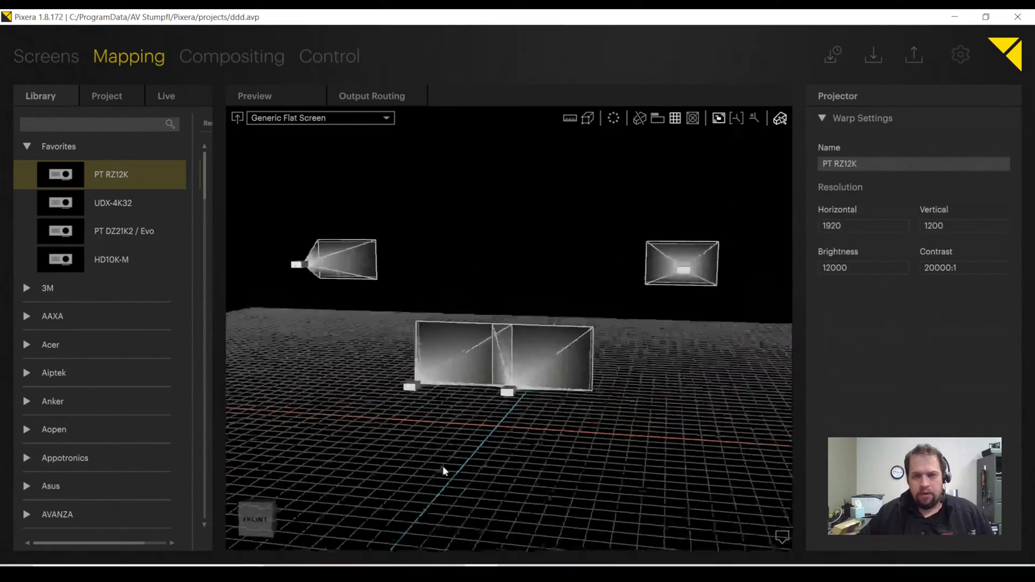
{"action": "left_click", "coordinate": [232, 56]}
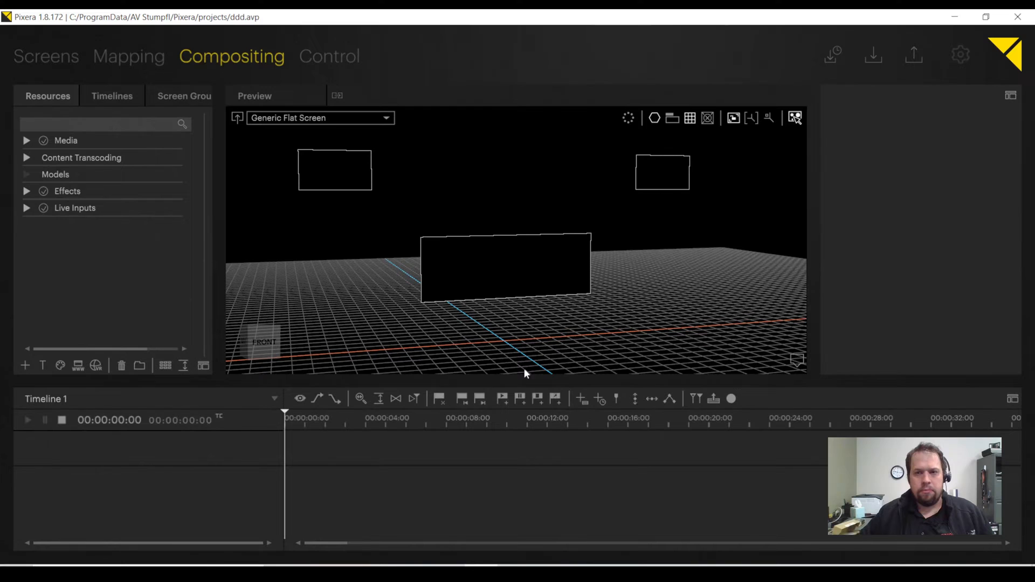
{"action": "mouse_move", "coordinate": [588, 378]}
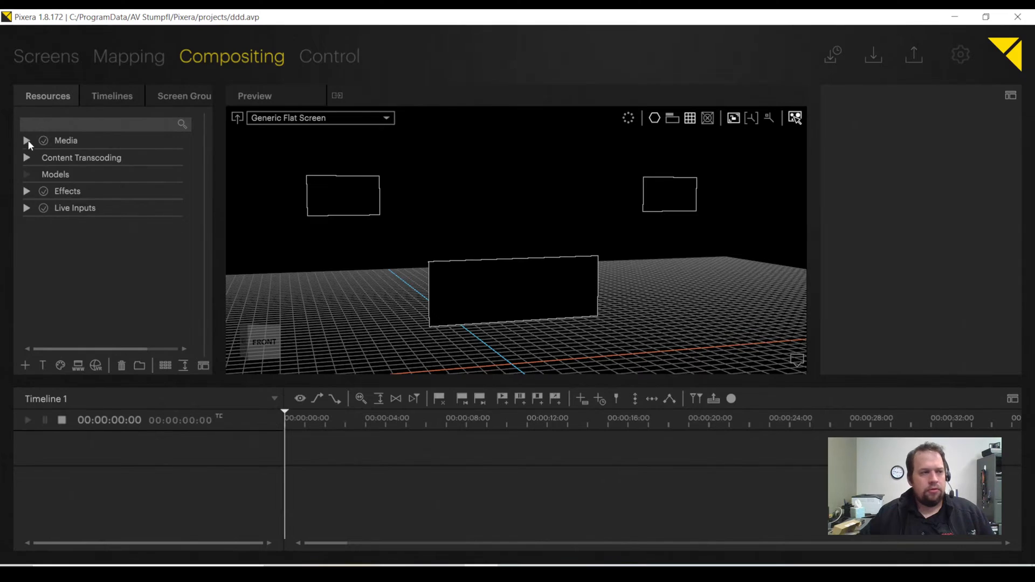
- Expand the media resources and place tunnel_HD_h264.mp4 on timeline Layer 1
{"action": "left_click", "coordinate": [27, 141]}
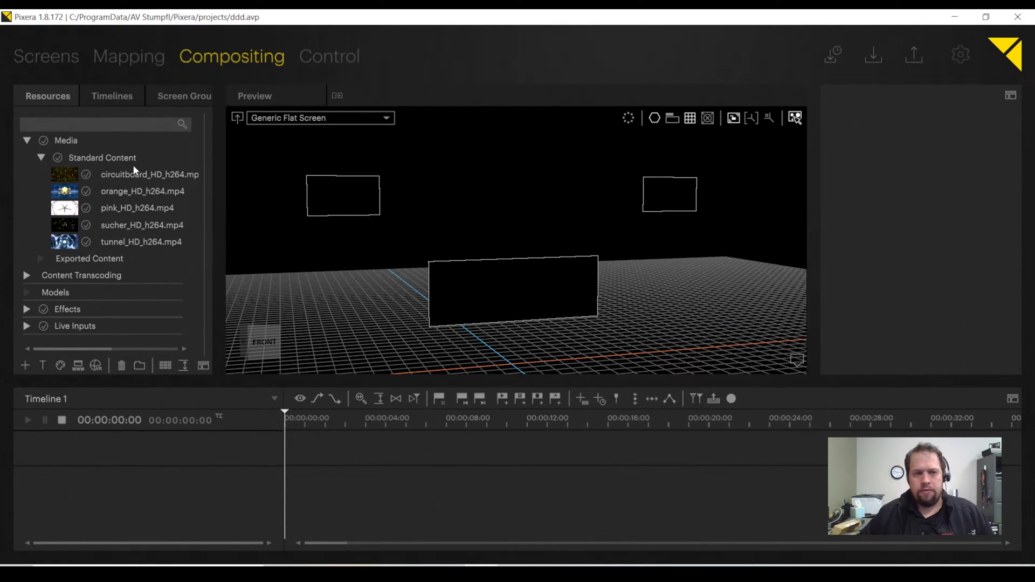
{"action": "mouse_move", "coordinate": [63, 251]}
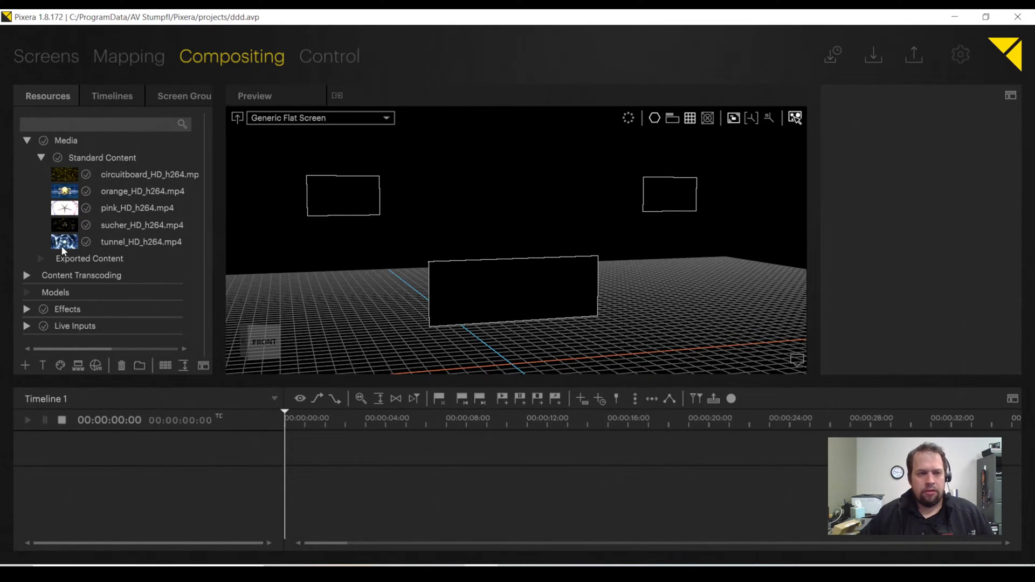
{"action": "left_click", "coordinate": [141, 242]}
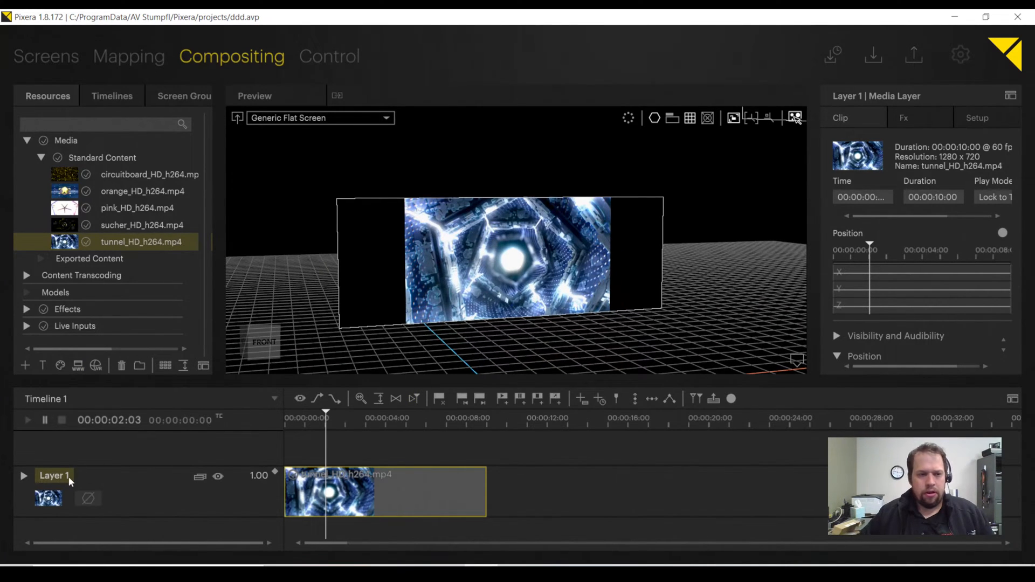
- Open the layer's scaling options and add the pink_HD clip on Layer 2
{"action": "right_click", "coordinate": [54, 476]}
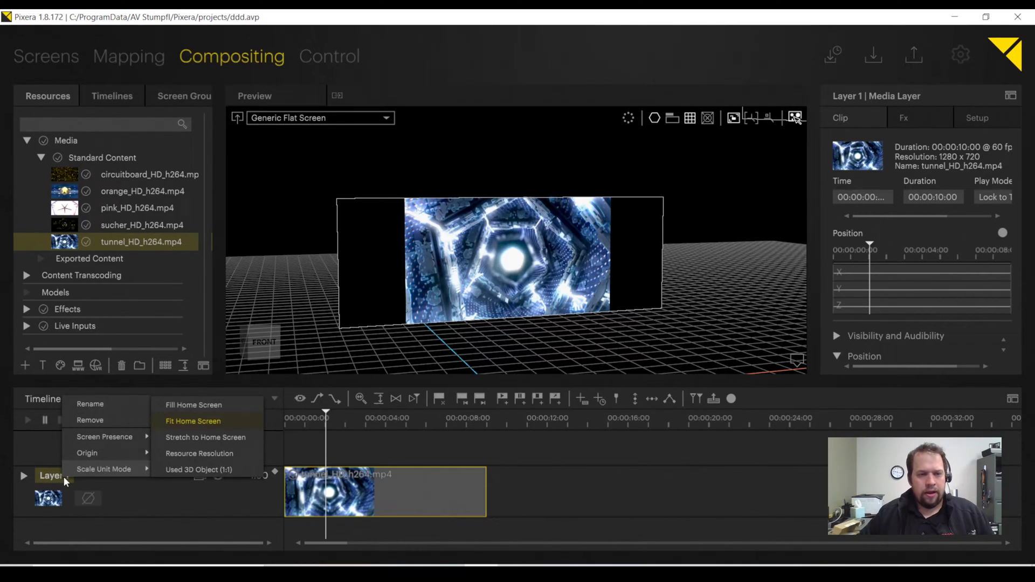
{"action": "mouse_move", "coordinate": [104, 482]}
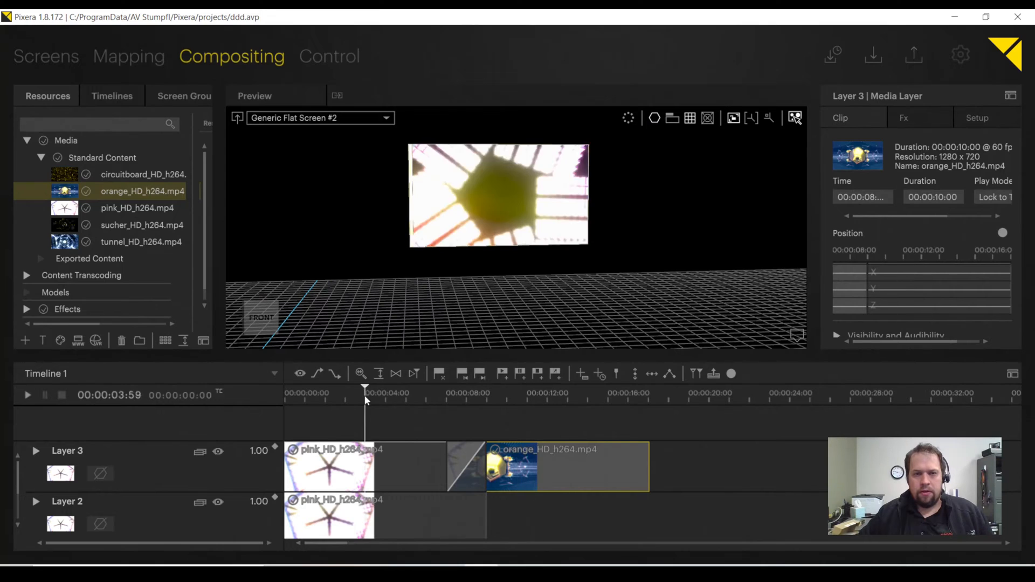
{"action": "left_click", "coordinate": [406, 394]}
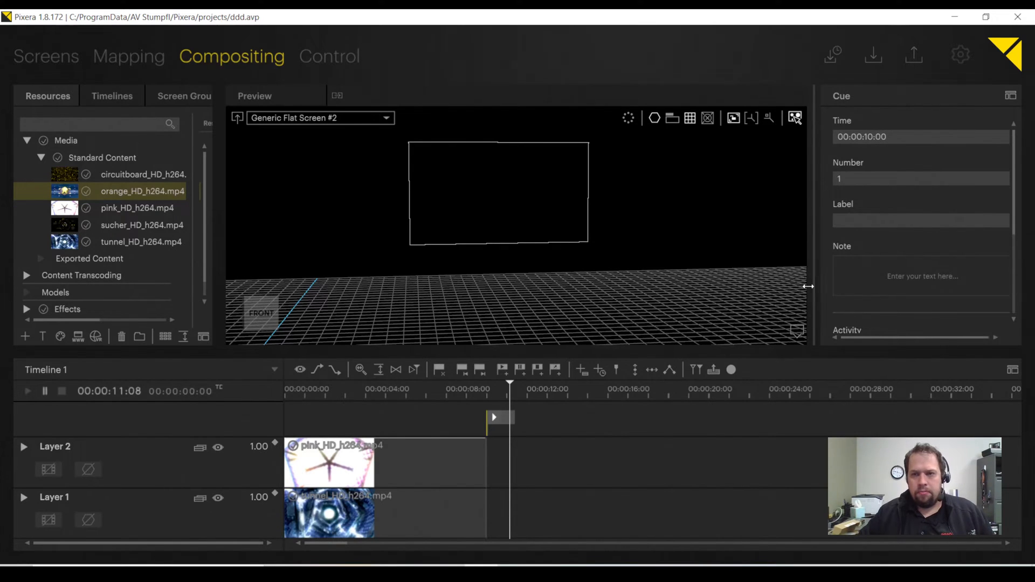
- Change the 10-second cue's Operation dropdown to a different action
{"action": "left_click", "coordinate": [918, 248]}
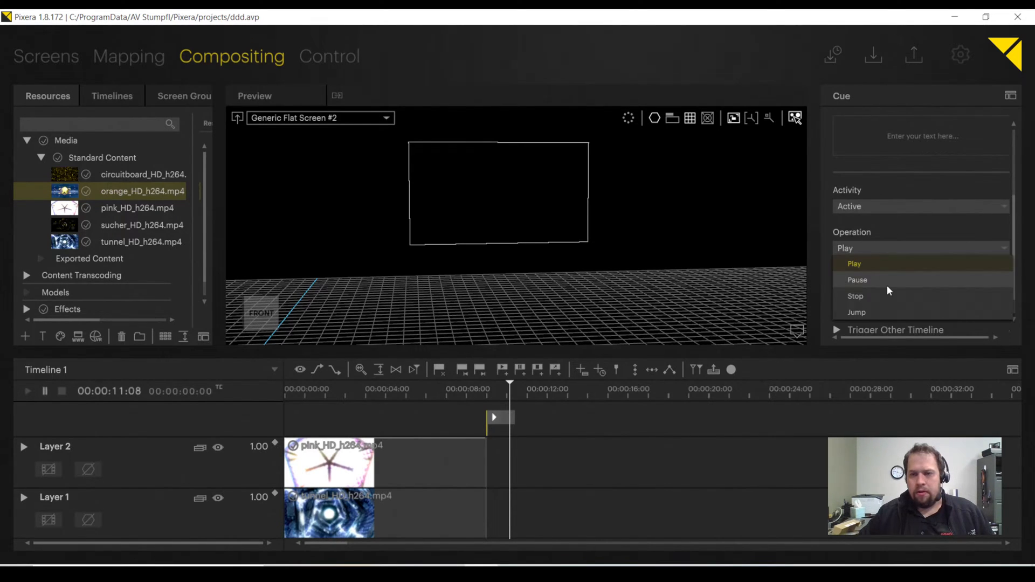
{"action": "left_click", "coordinate": [856, 312]}
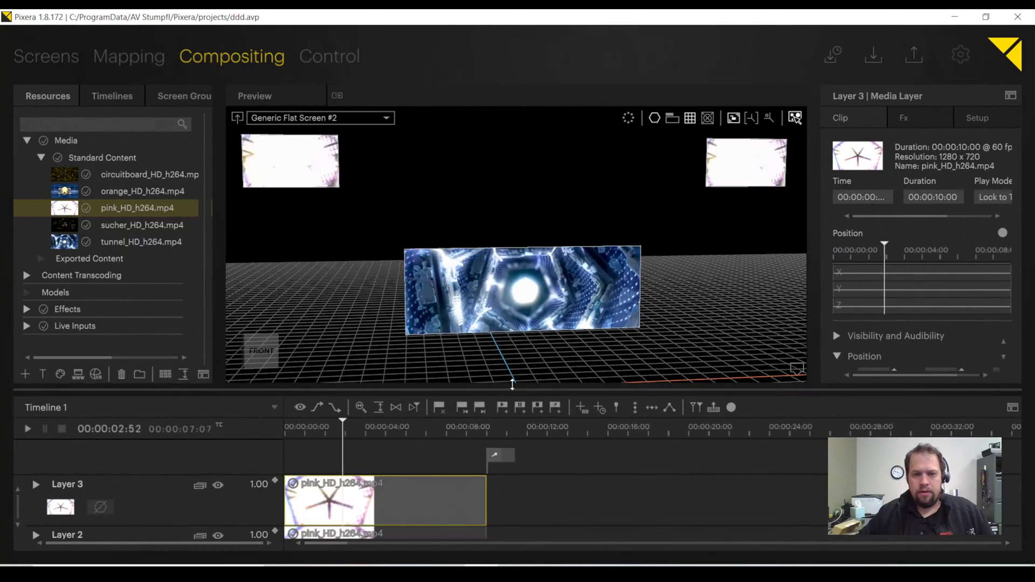
- Select the top pink layer and remove it via its right-click menu
{"action": "left_click", "coordinate": [27, 428]}
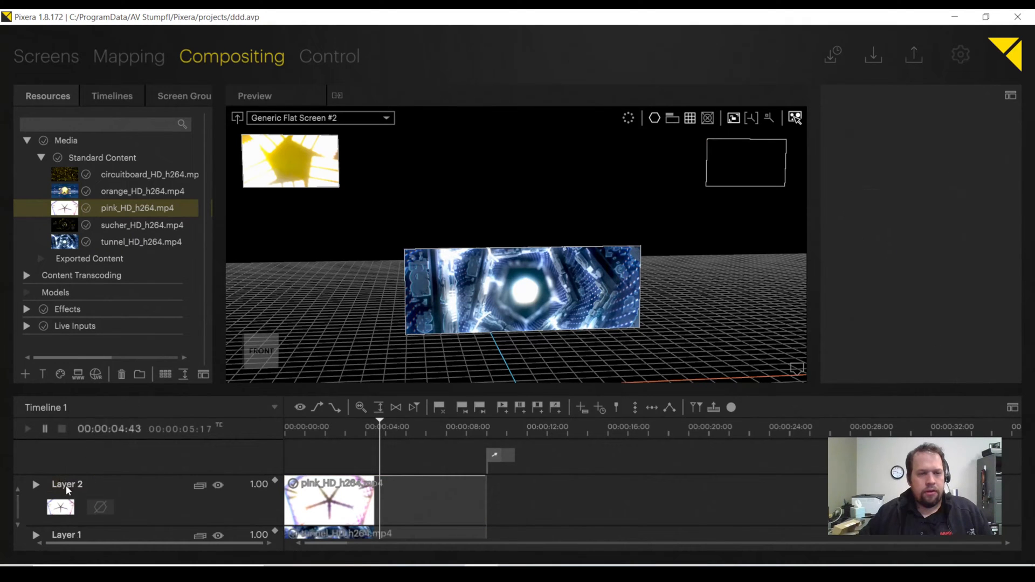
{"action": "right_click", "coordinate": [66, 485]}
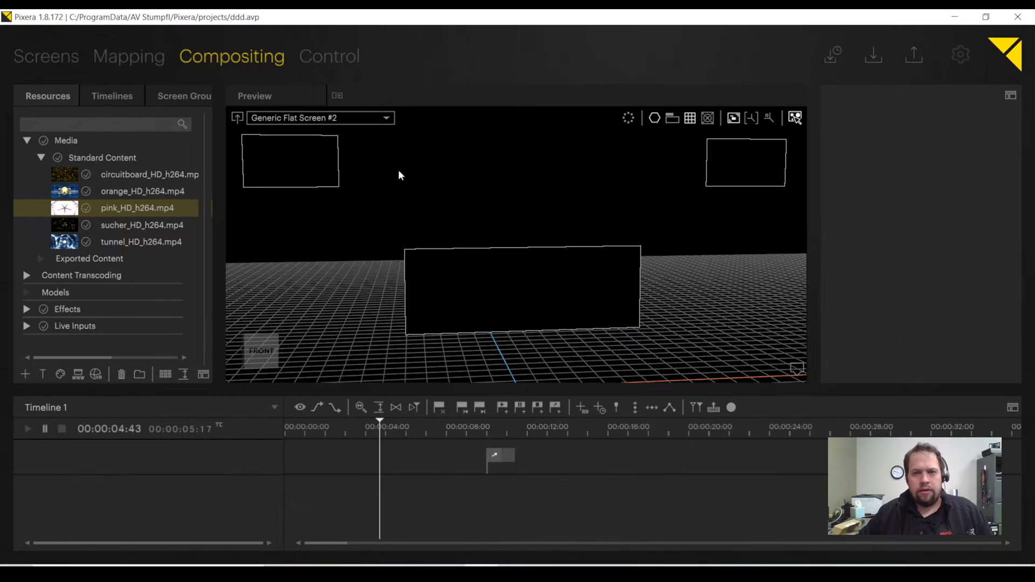
{"action": "mouse_move", "coordinate": [79, 220]}
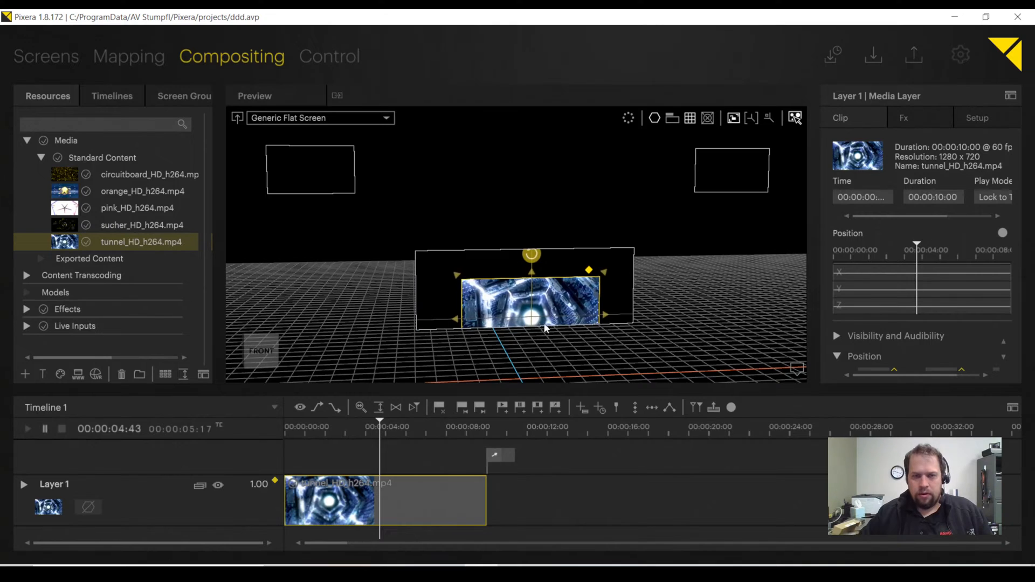
- Scale the tunnel clip in the Preview to span the main and both upper screens
{"action": "left_click_drag", "start_coordinate": [530, 303], "coordinate": [546, 302]}
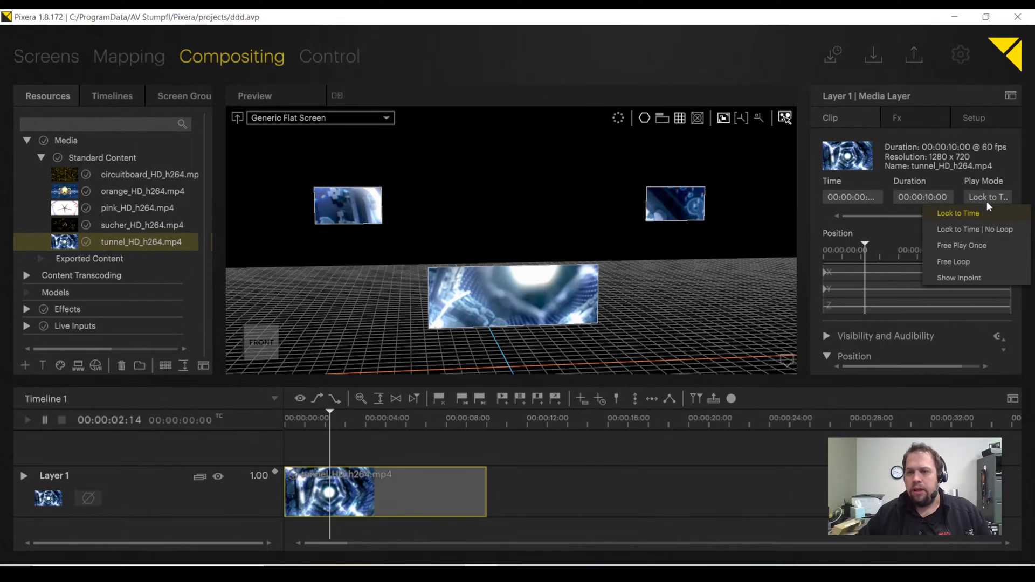
- Set the tunnel clip's Play Mode to Free Loop
{"action": "left_click", "coordinate": [953, 262]}
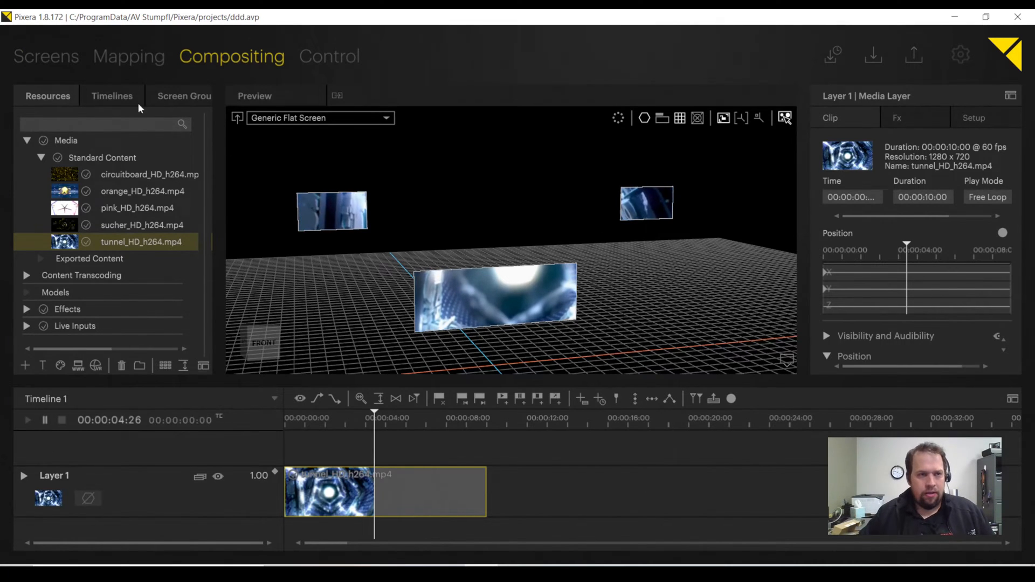
{"action": "left_click", "coordinate": [129, 57]}
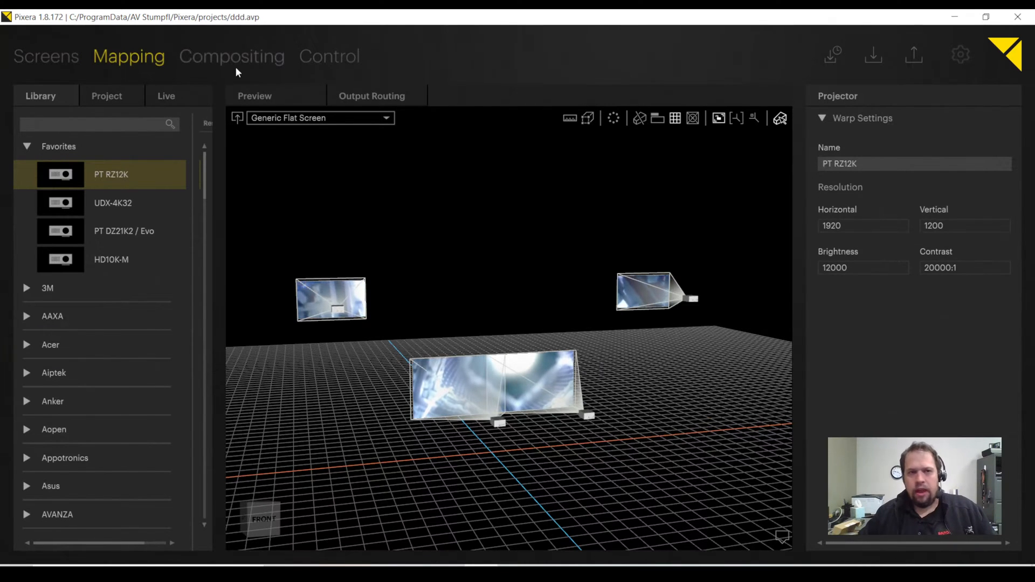
{"action": "left_click", "coordinate": [231, 57]}
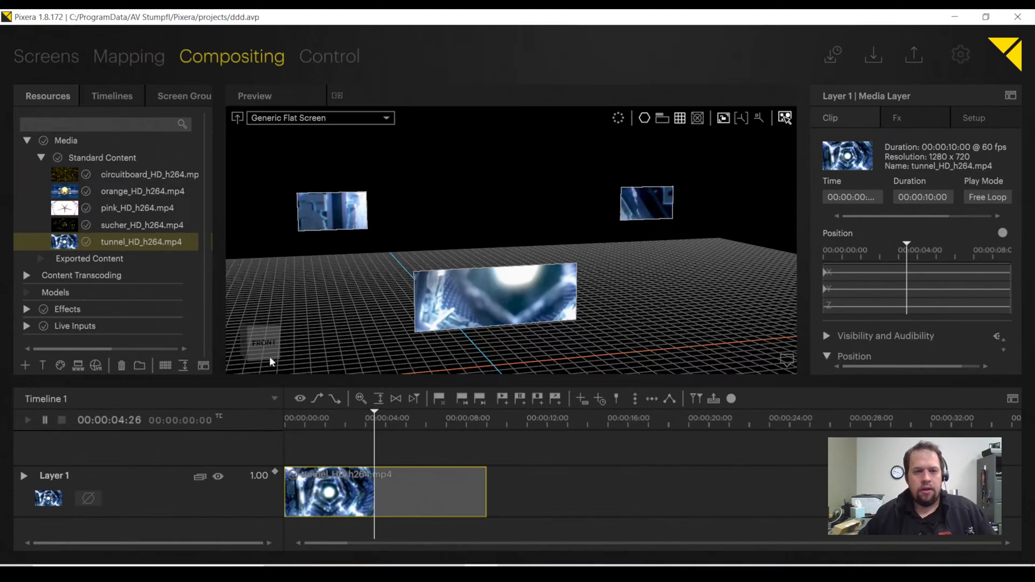